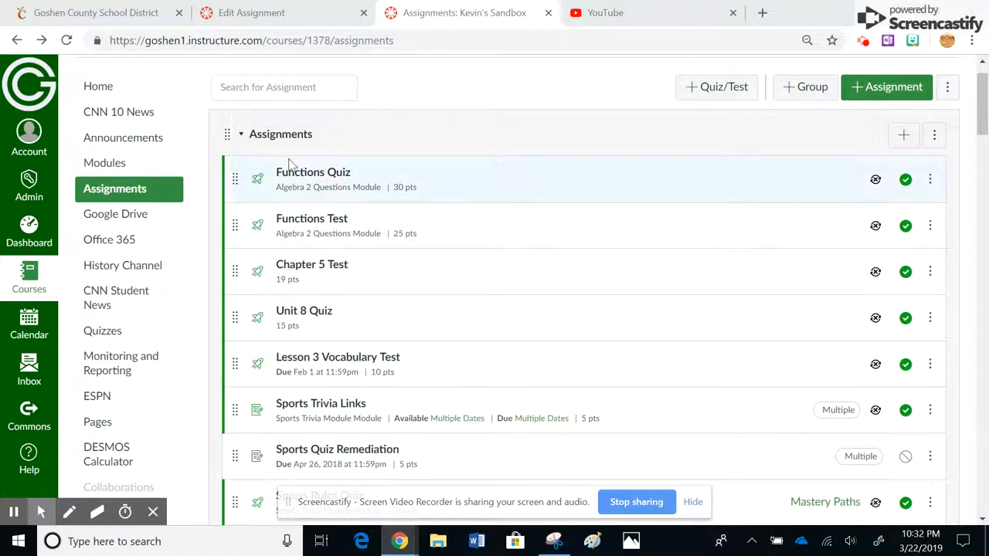
Reload the Assignments list and scroll down to the Quizzes.NExt Demo assignment
click(114, 188)
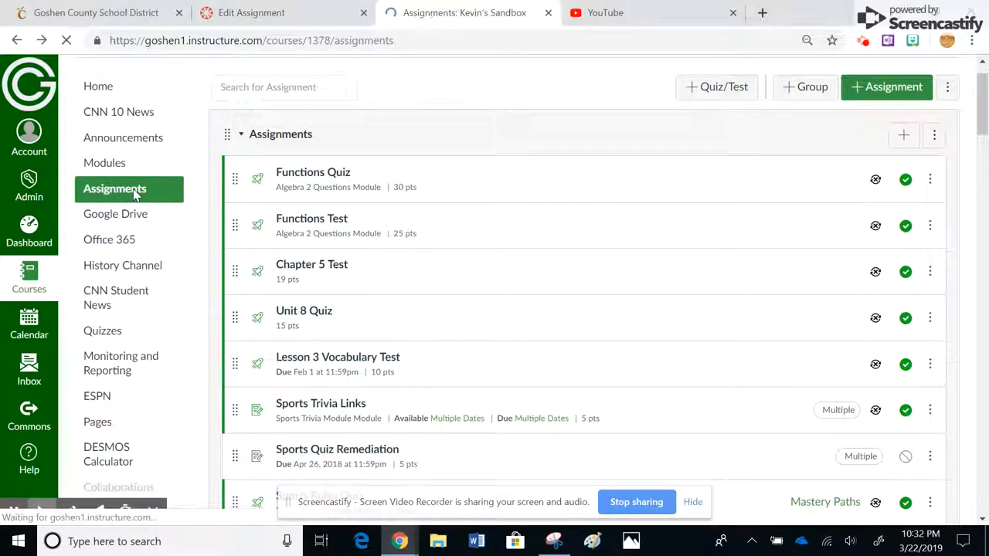
click(114, 188)
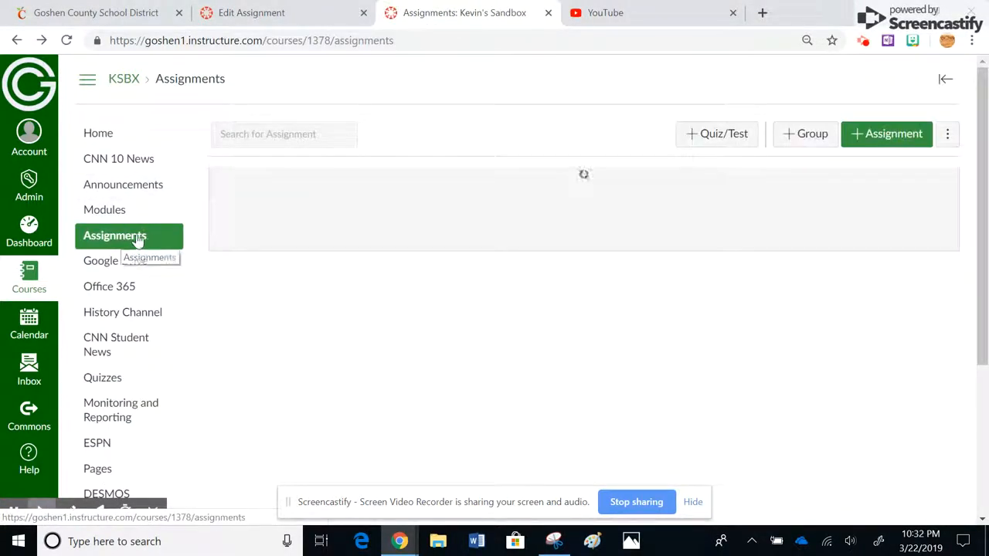
click(115, 235)
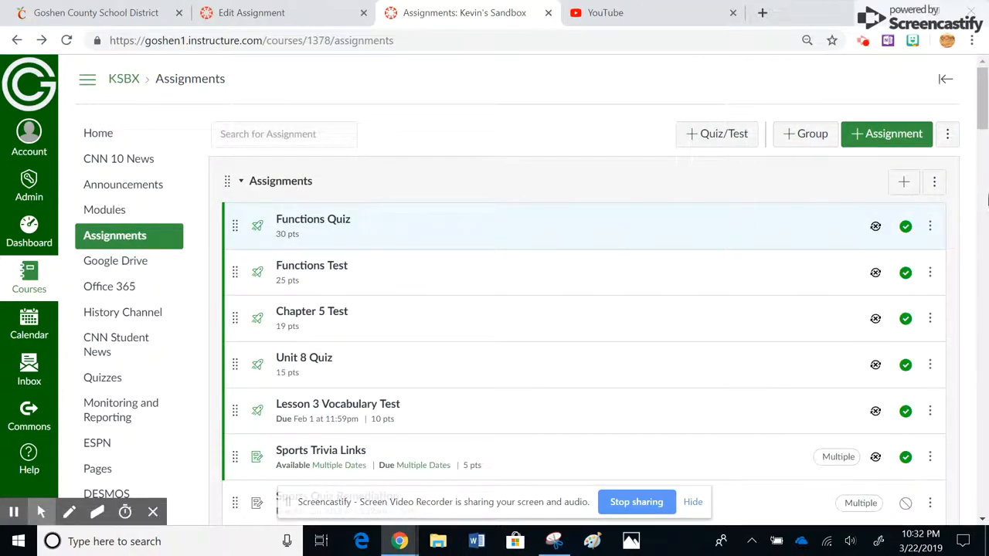
mouse_move(717, 132)
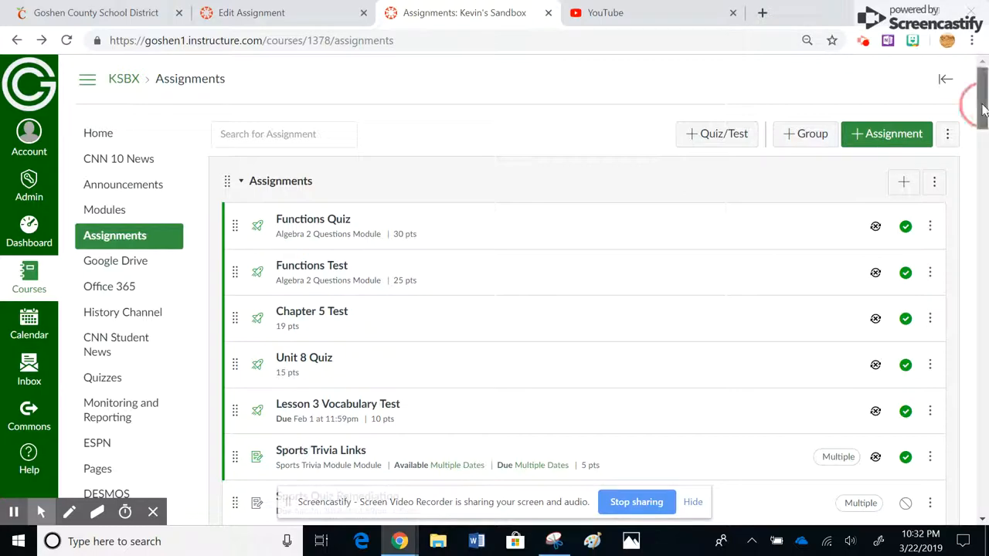
scroll(down, 3)
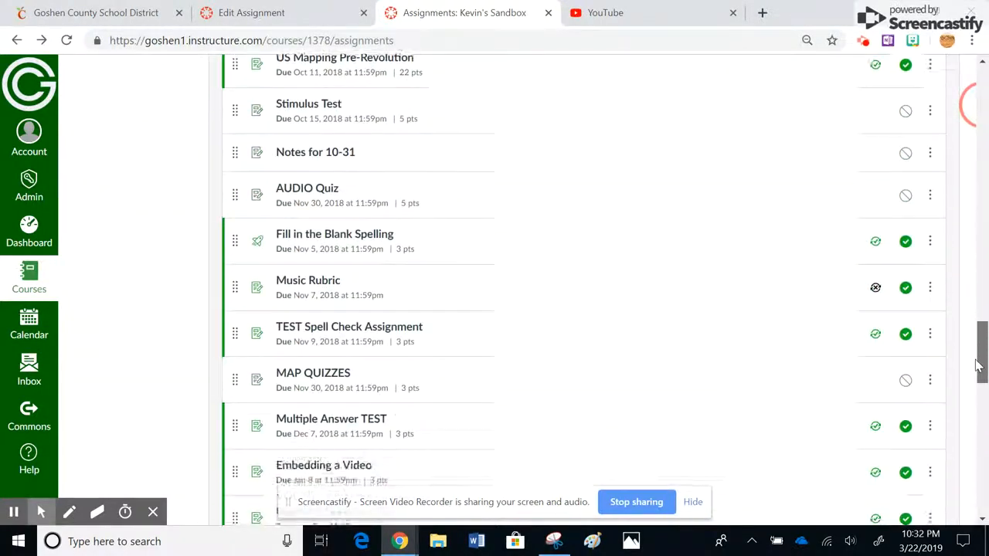
scroll(down, 3)
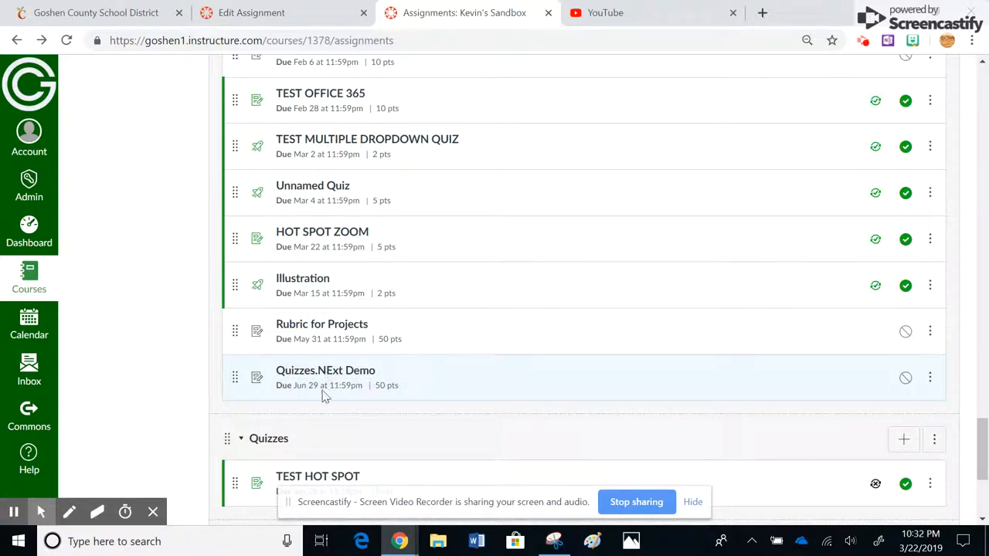
mouse_move(745, 451)
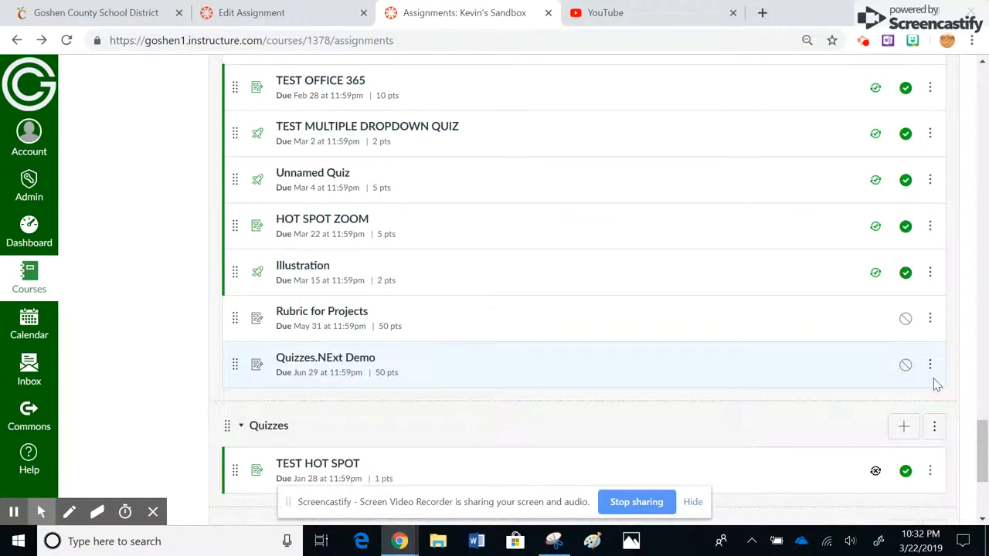
Edit Quizzes.NExt Demo from its actions menu, keeping the due date Jun 29, 2019, 11:59 pm
click(931, 365)
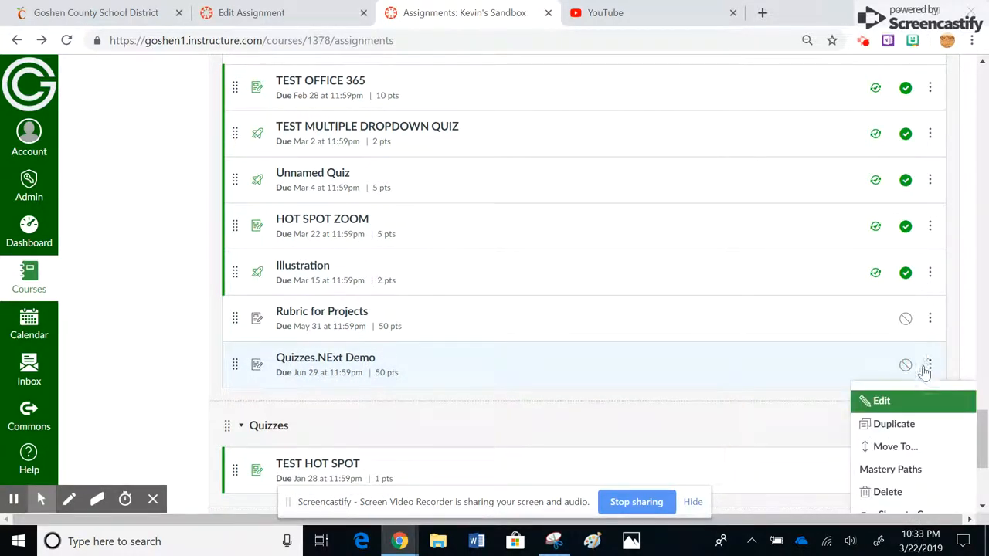
click(881, 401)
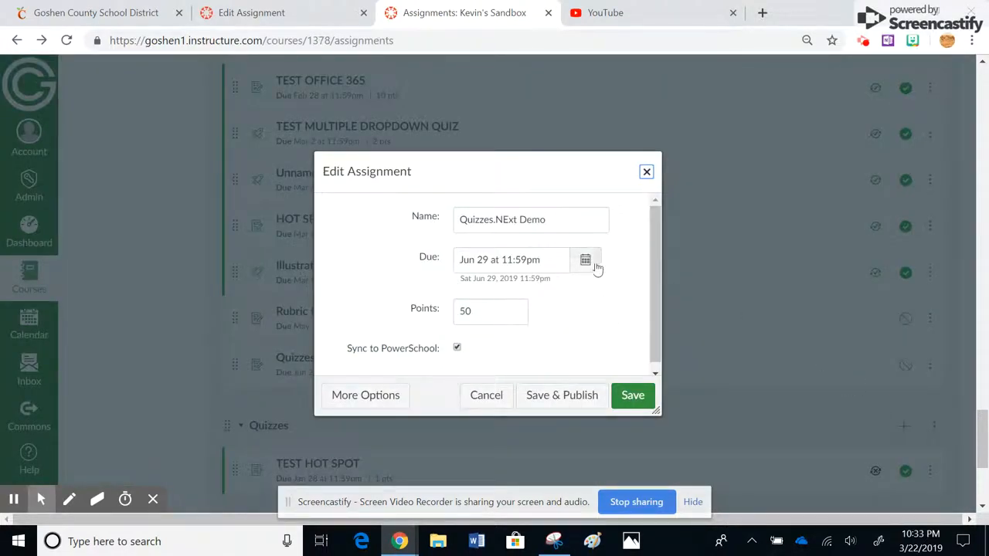
click(584, 259)
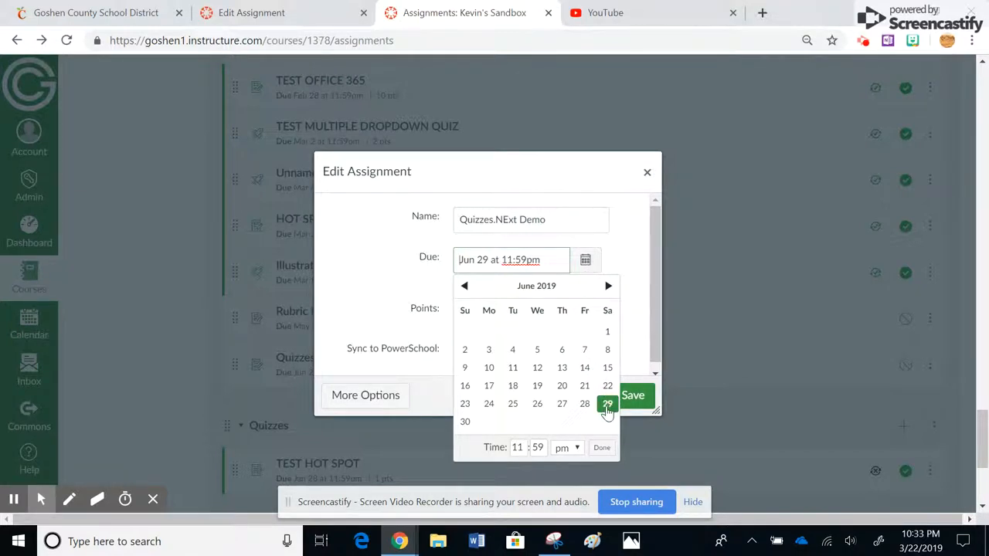
click(607, 403)
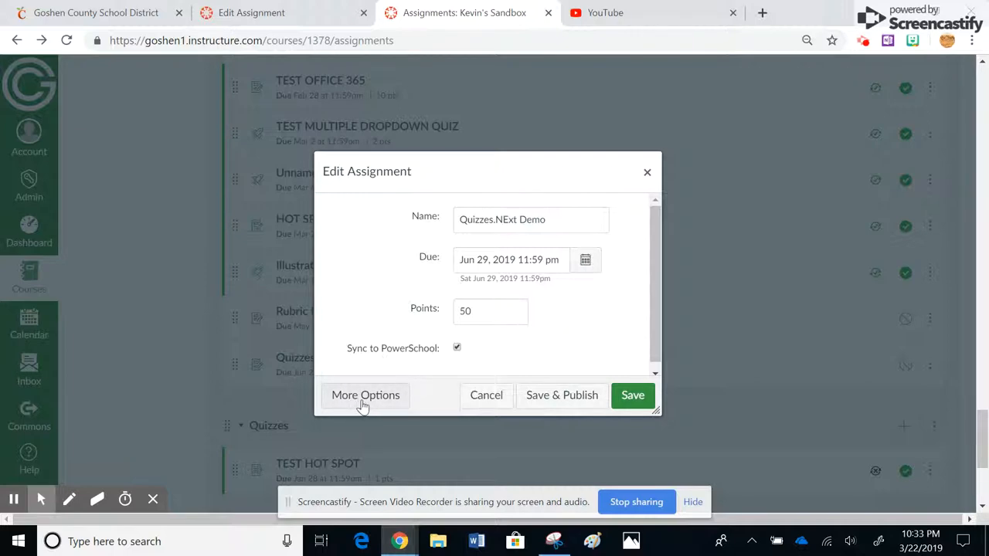
Go to More Options and review the edit page down to the Assign section (Everyone, due Jun 29)
click(365, 395)
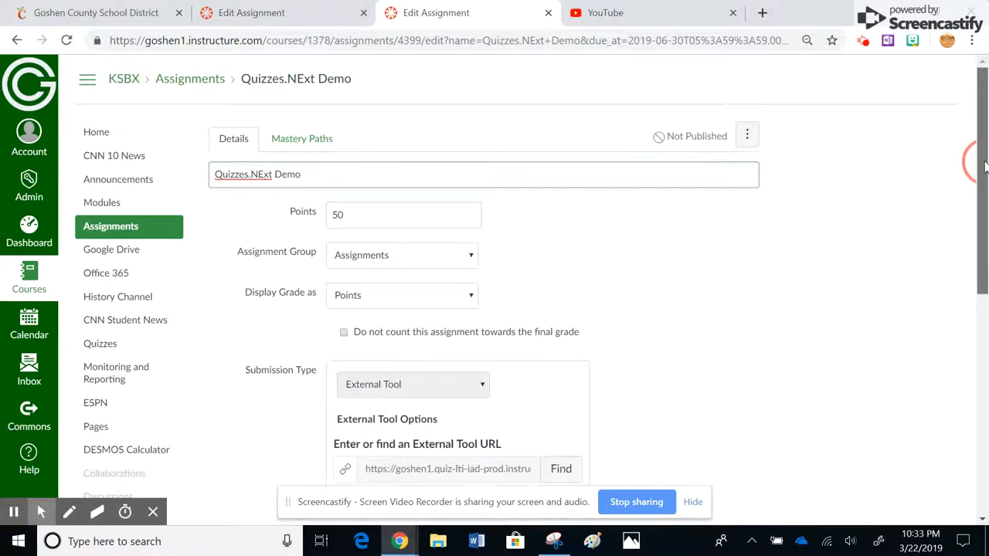
scroll(down, 3)
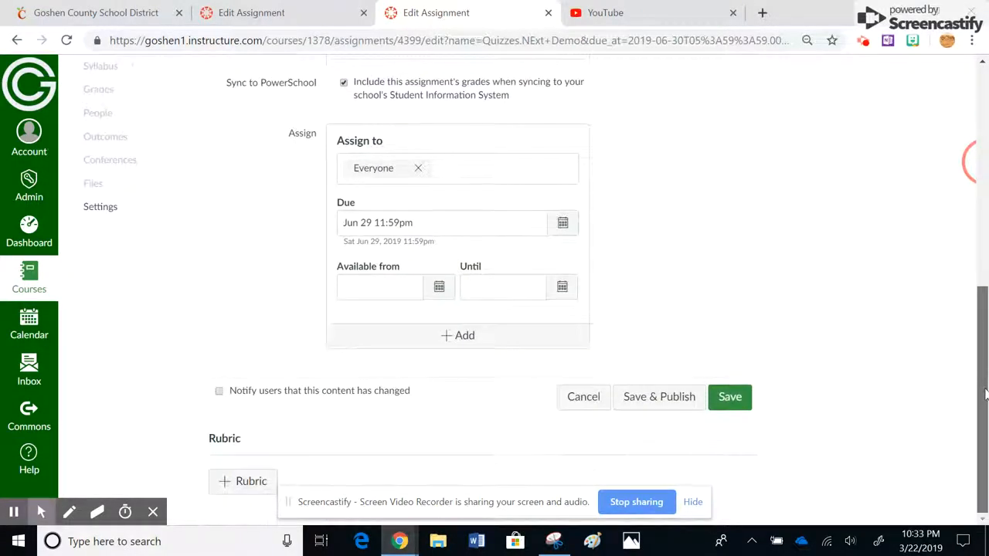
scroll(up, 3)
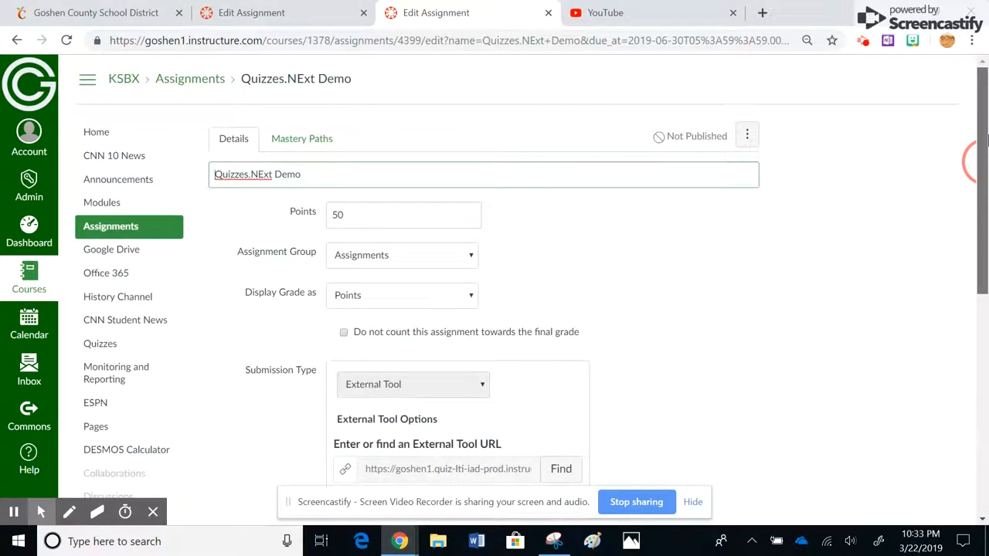
scroll(down, 3)
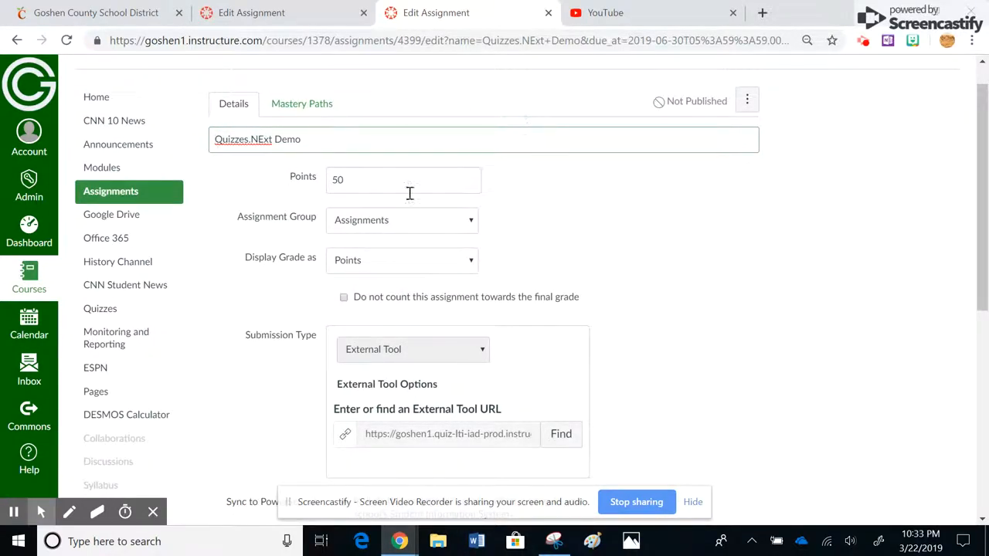
scroll(down, 3)
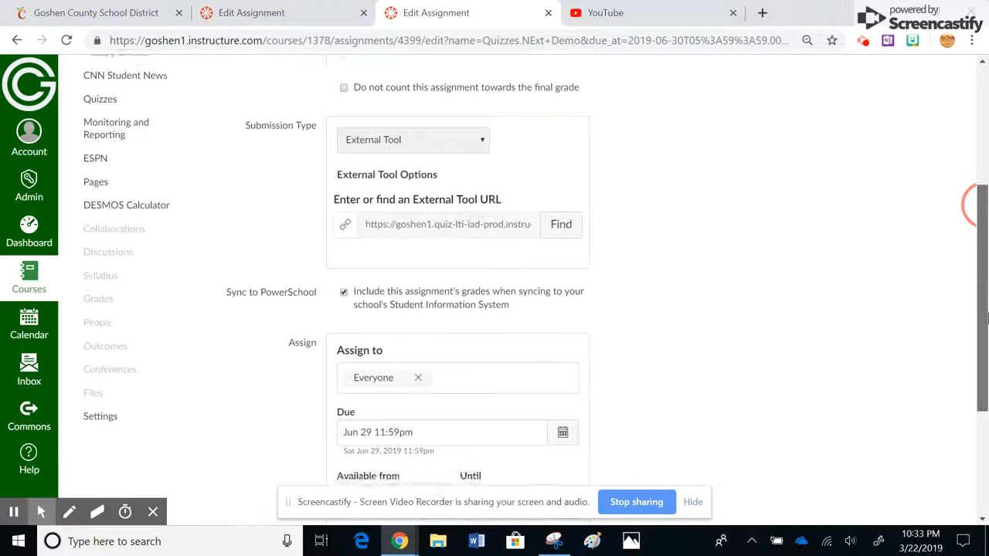
scroll(down, 3)
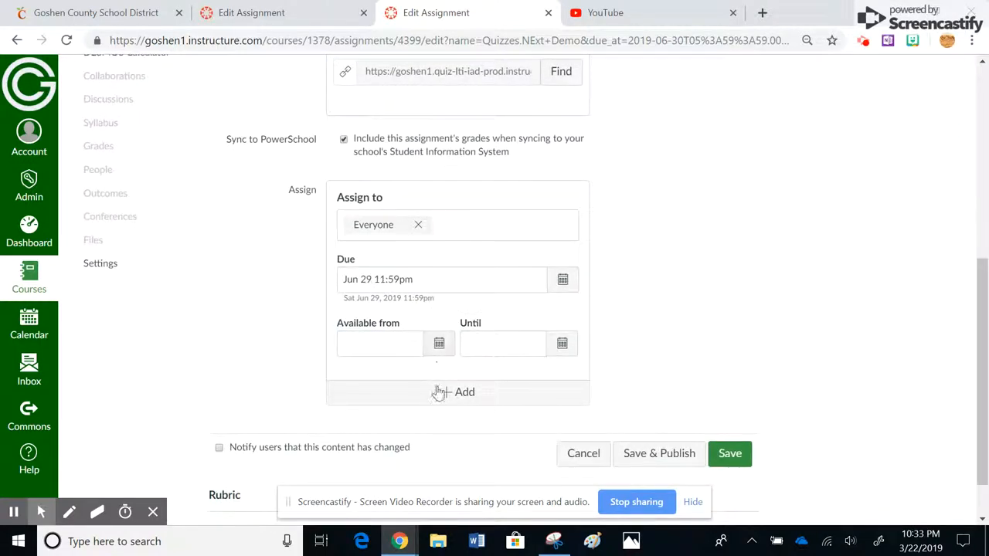
click(464, 393)
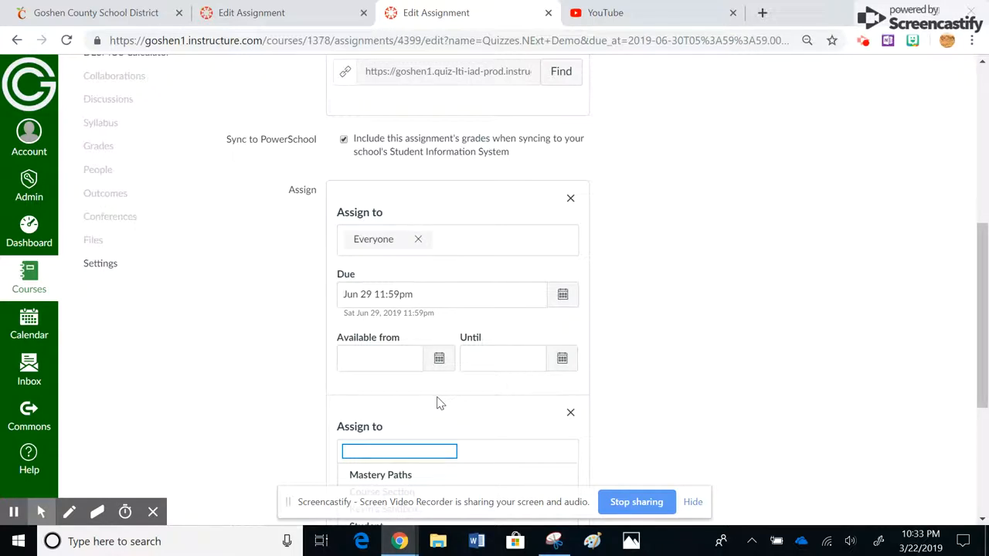
text(Jen)
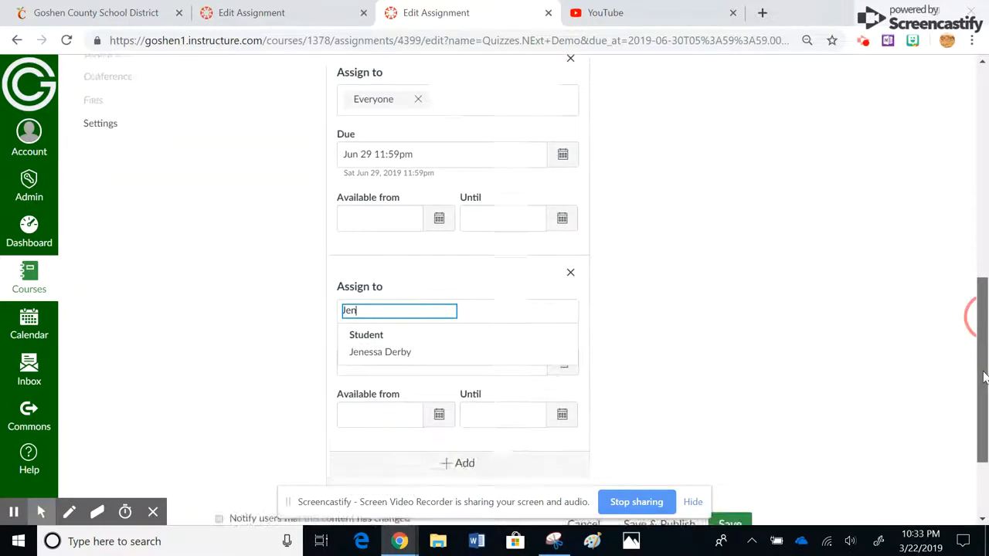
click(381, 353)
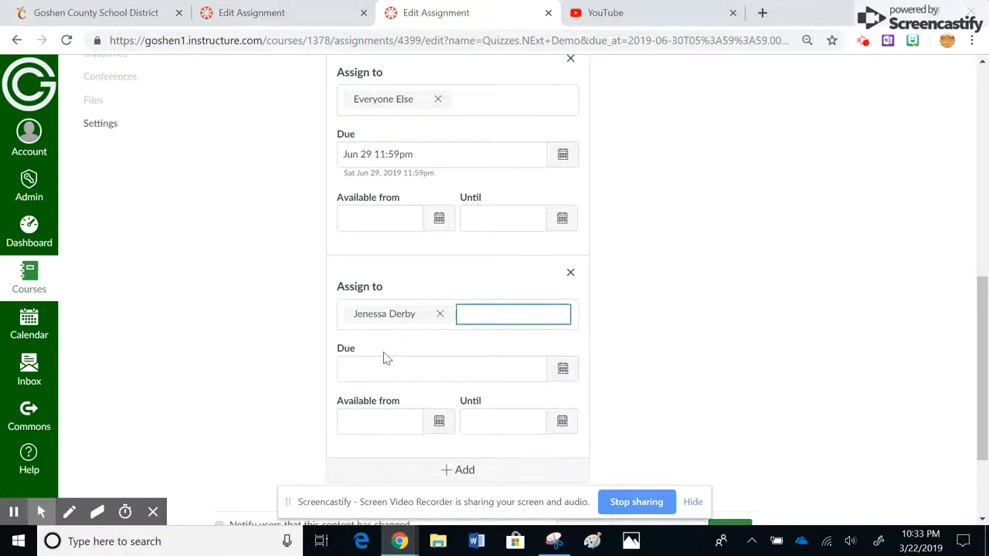
click(514, 314)
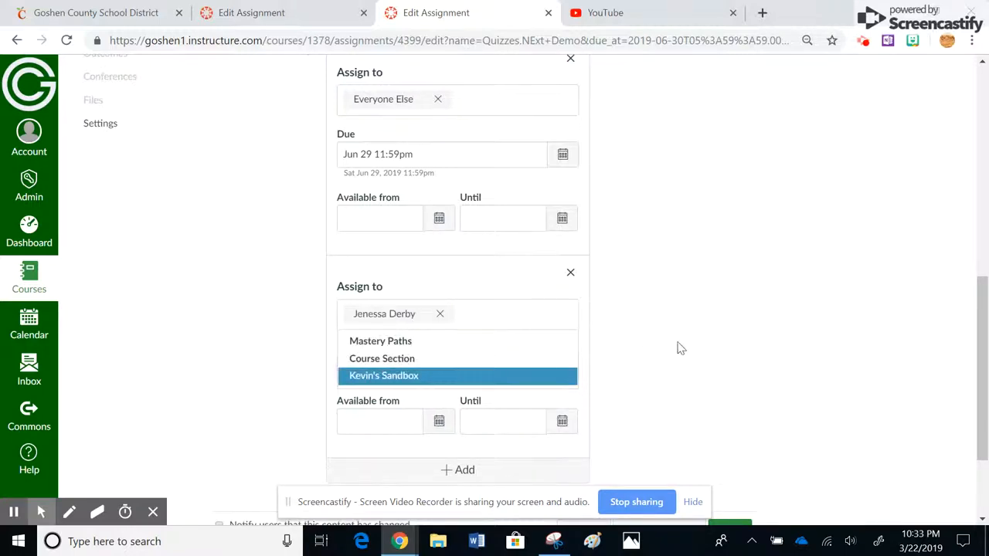
click(562, 368)
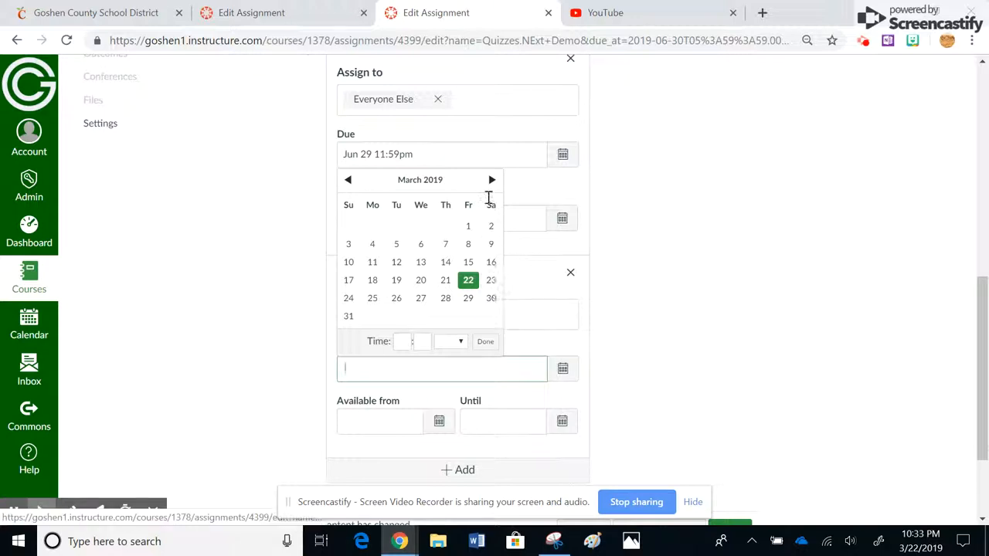
click(491, 179)
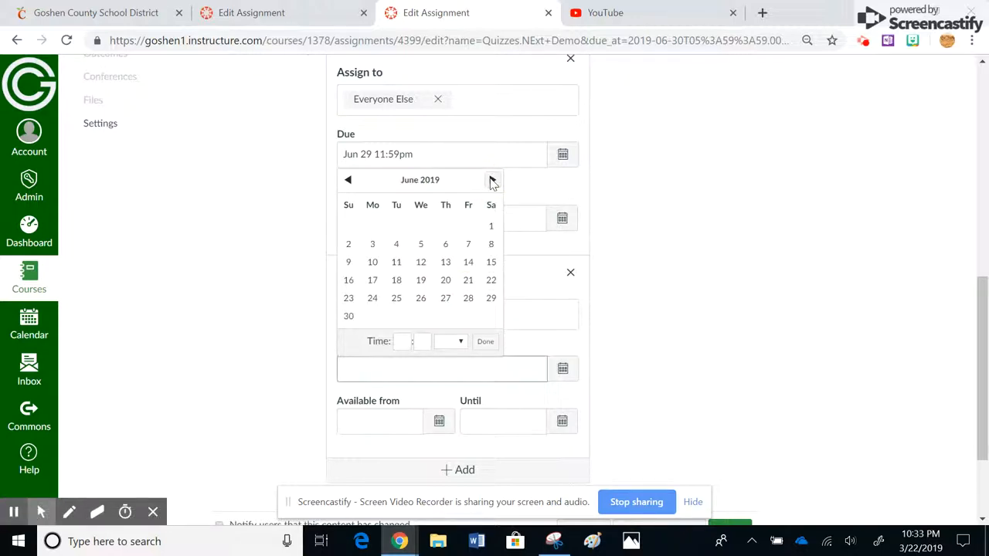
click(491, 179)
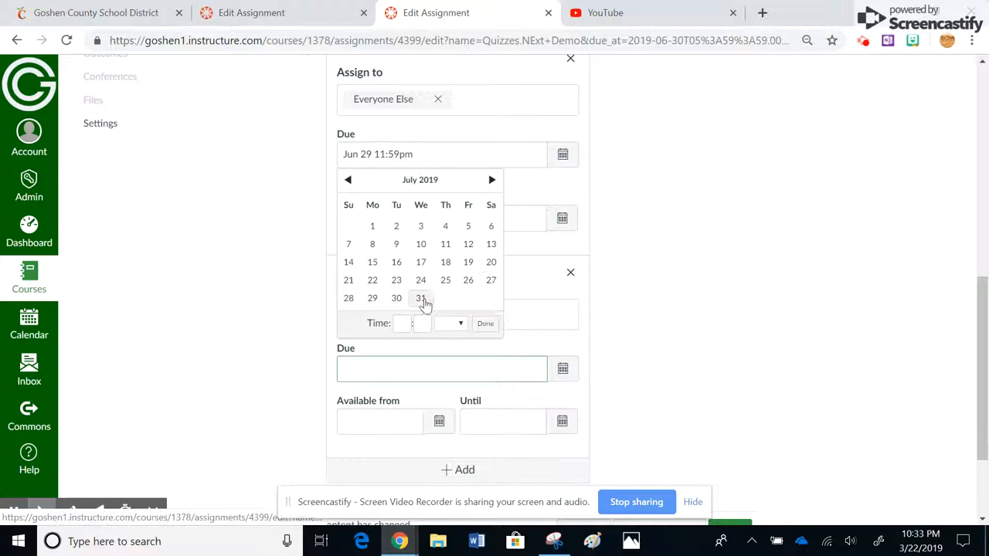
click(420, 297)
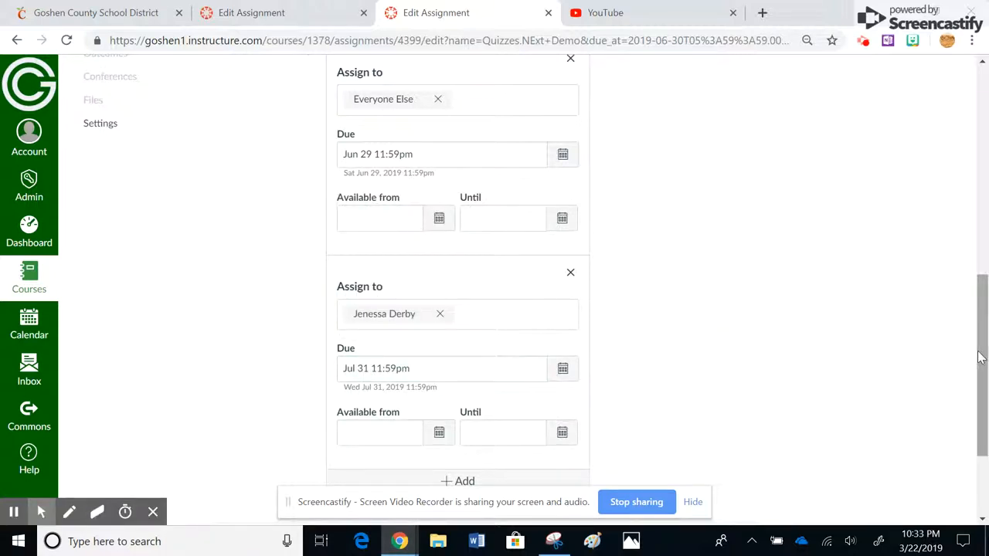
scroll(down, 3)
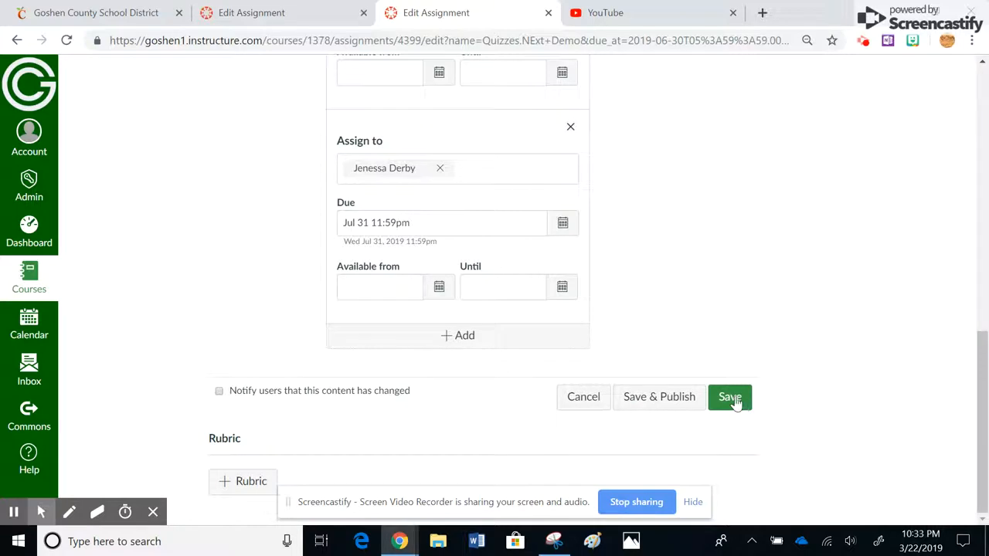
Save both due dates and land on the Quizzes.Next Demo Build page with its True or False question
click(730, 396)
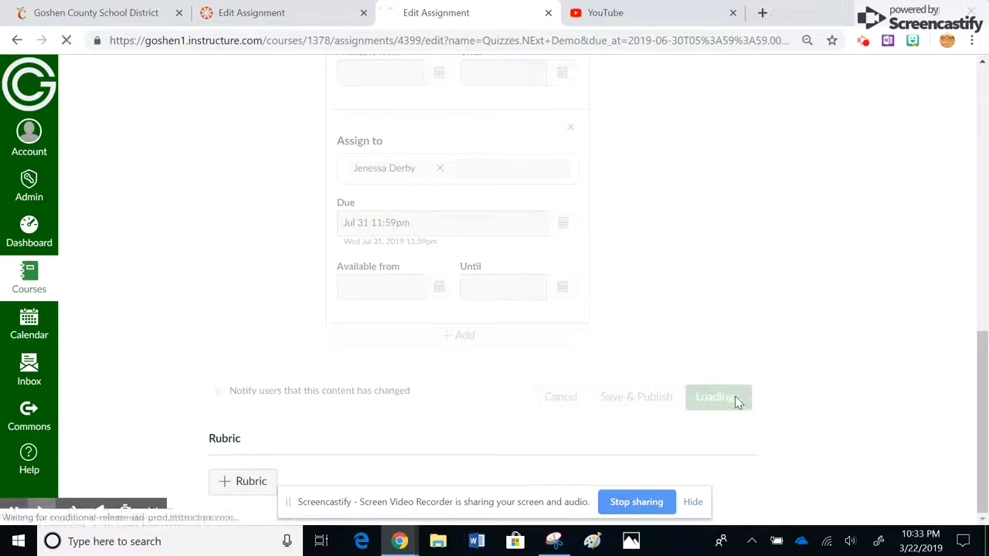
click(714, 396)
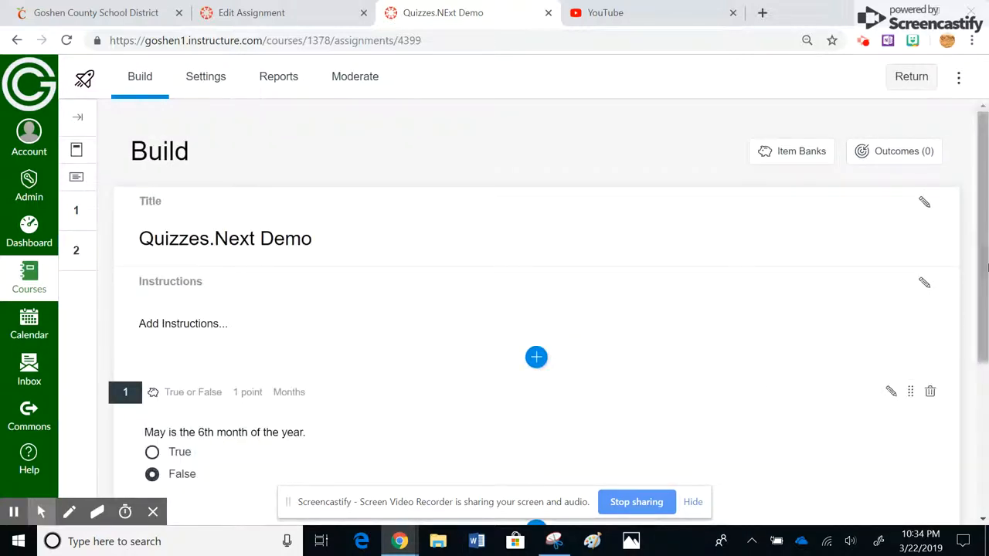
scroll(down, 3)
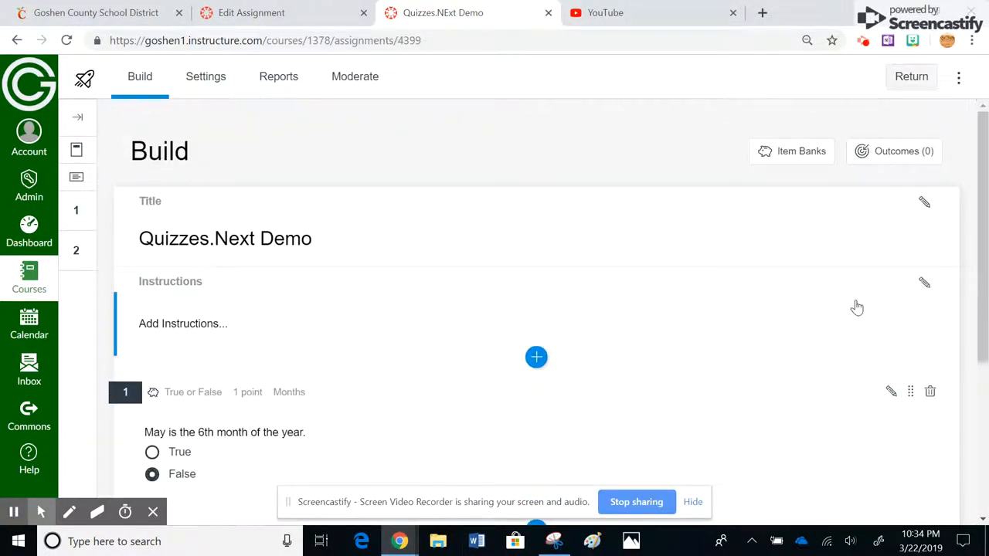
scroll(down, 3)
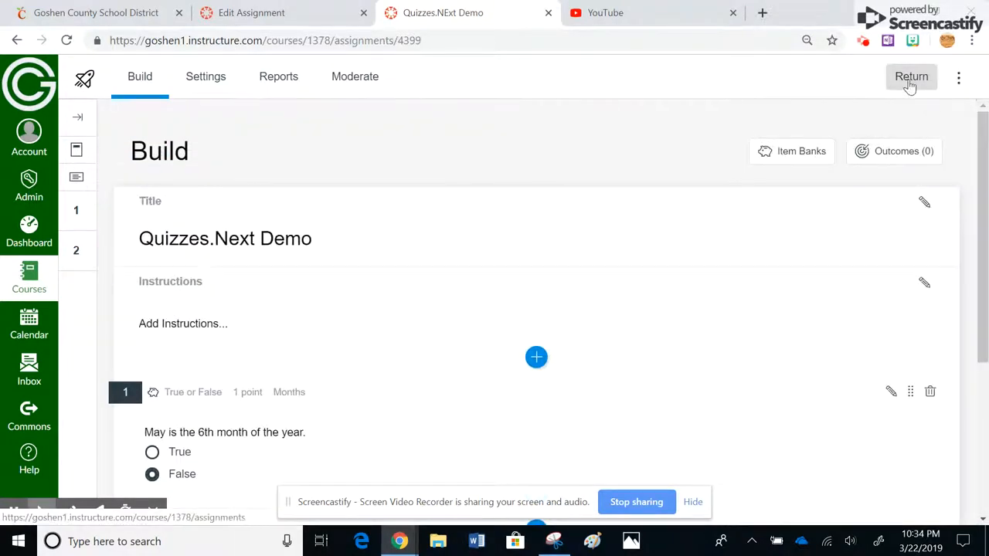
Return to the assignments list and bring up the actions menu for Quizzes.Next Demo
click(912, 77)
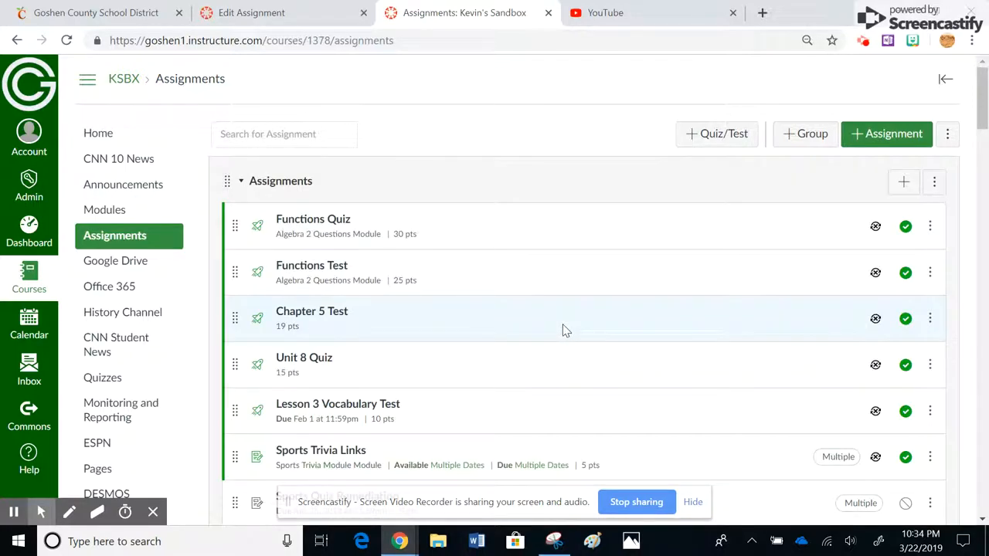
scroll(down, 3)
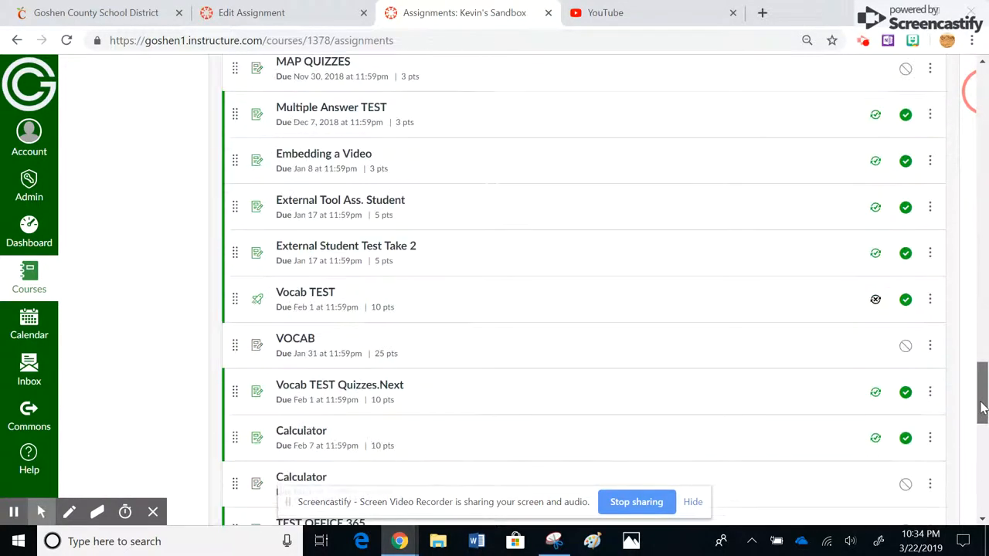
scroll(down, 3)
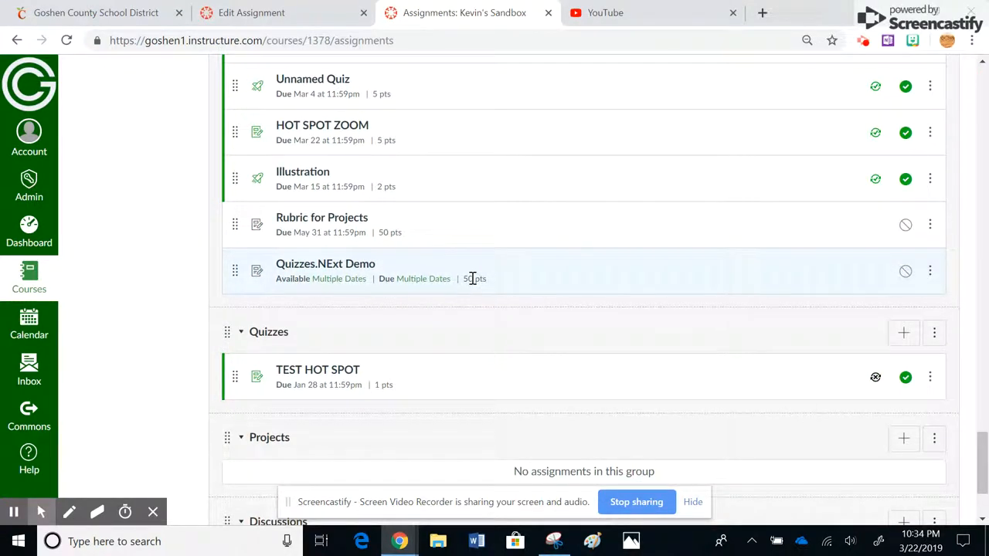
click(930, 272)
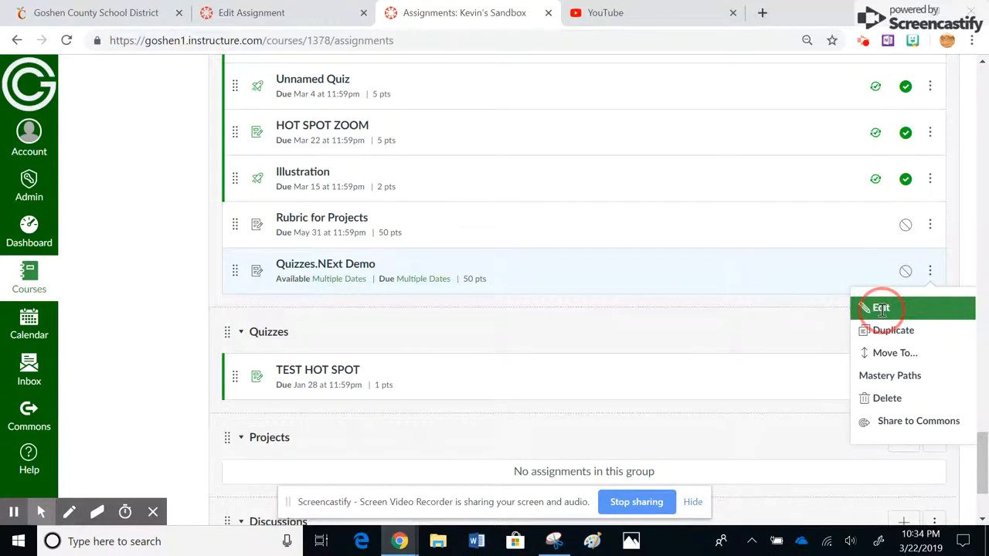
Set Quizzes.NExt Demo to 2 points, save and publish it, then reopen the quiz
click(881, 307)
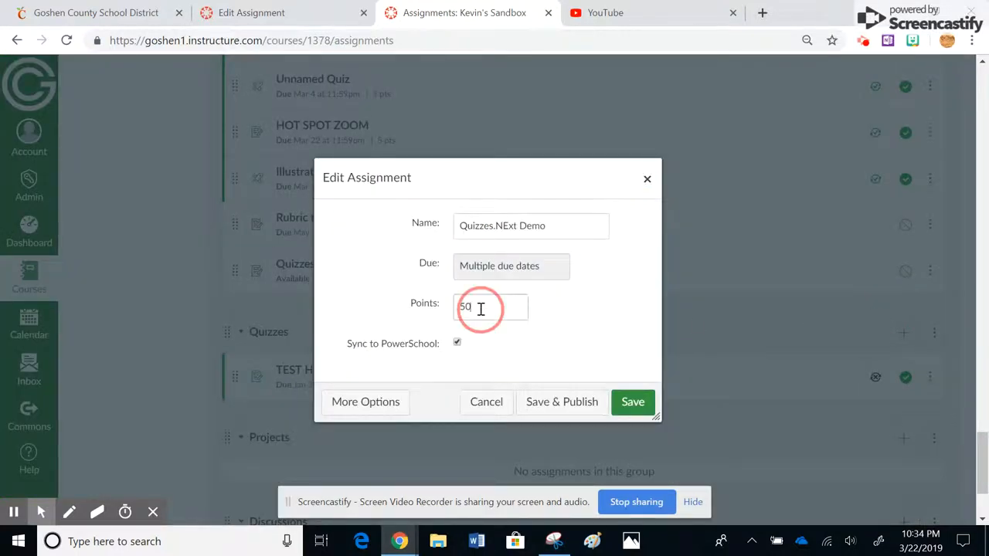
text(2)
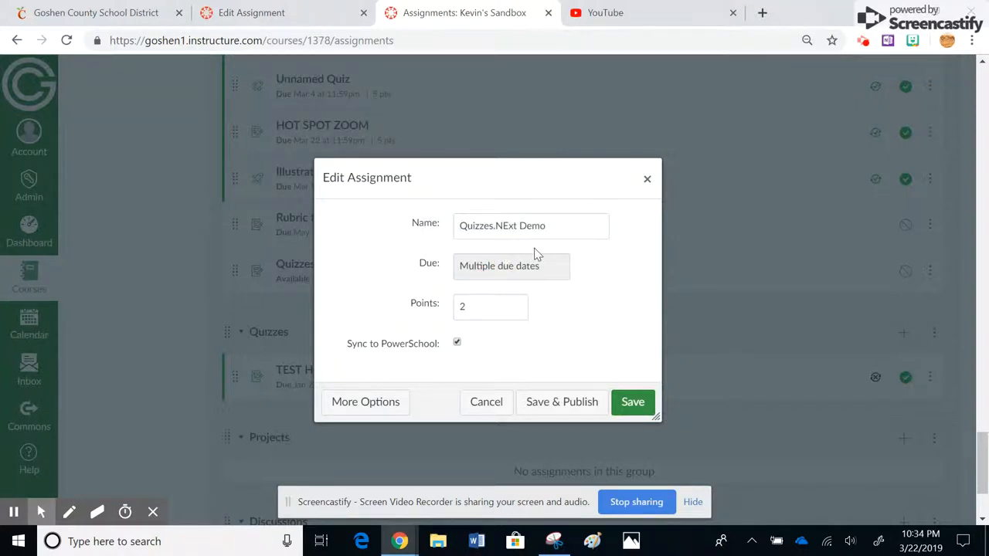
mouse_move(553, 296)
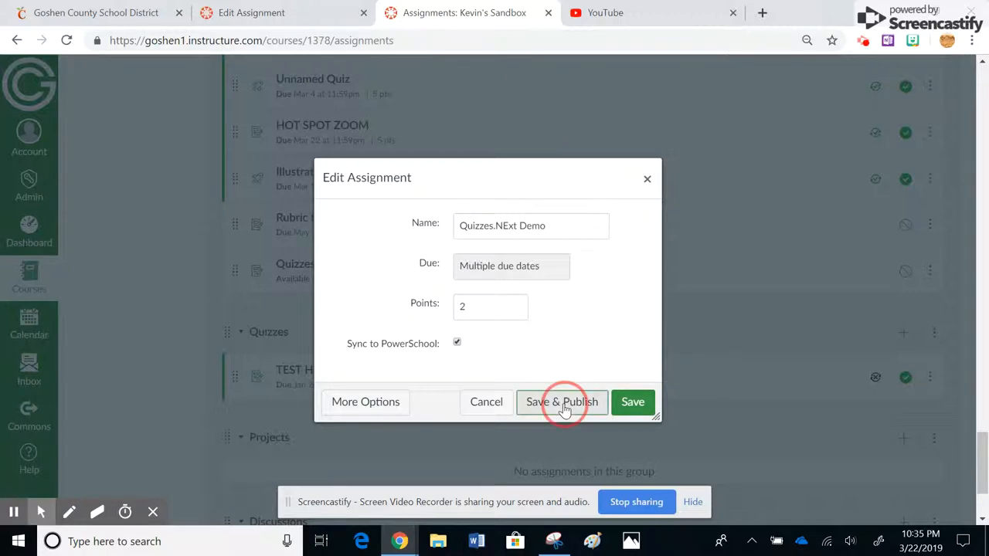
click(562, 402)
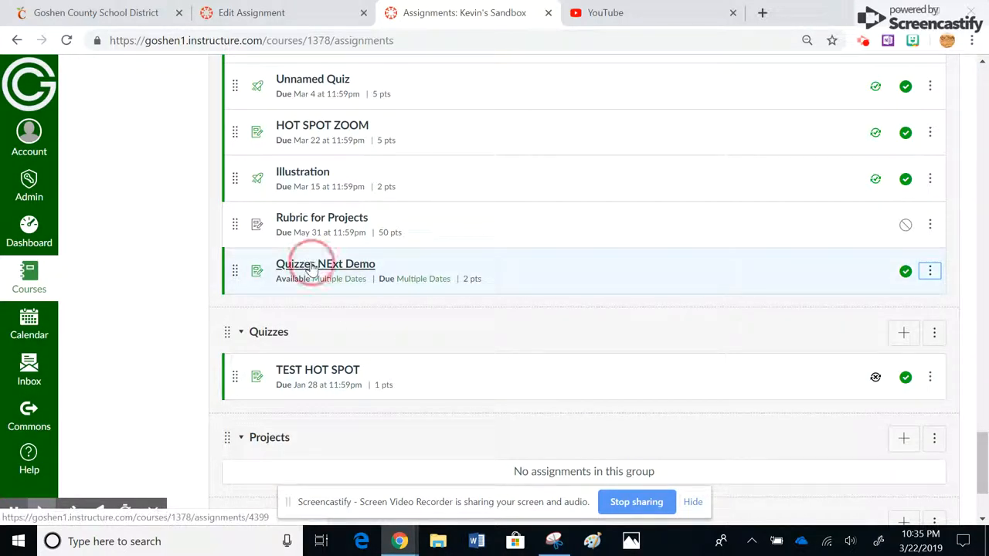
click(324, 263)
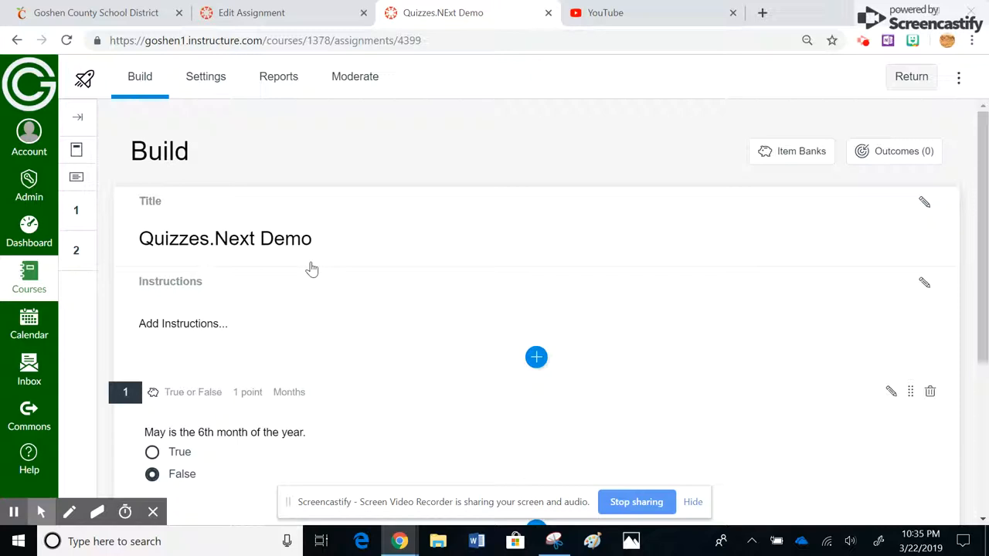
Review Delivery Settings showing the 5-minute time limit and 2 allowed attempts
click(205, 76)
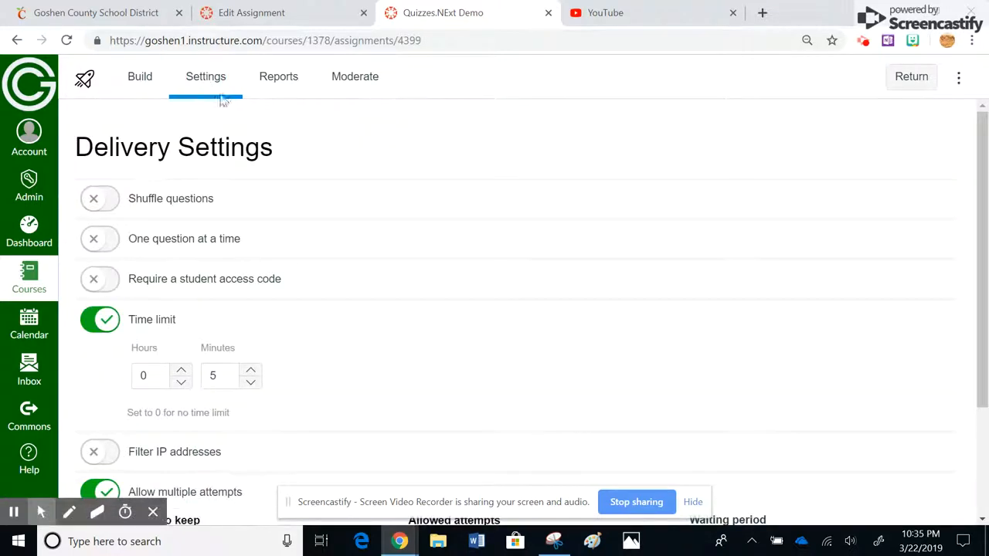
scroll(down, 3)
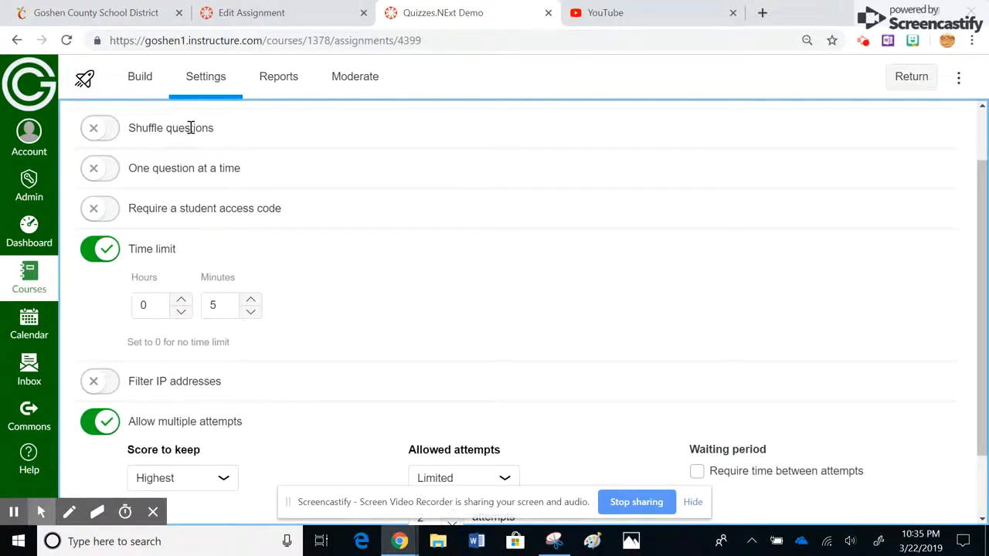
mouse_move(187, 171)
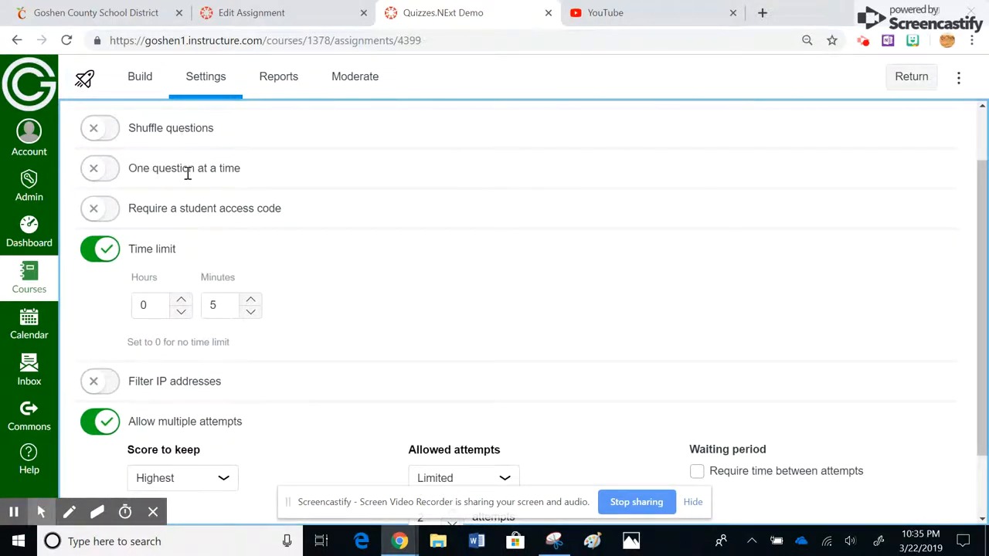
mouse_move(207, 228)
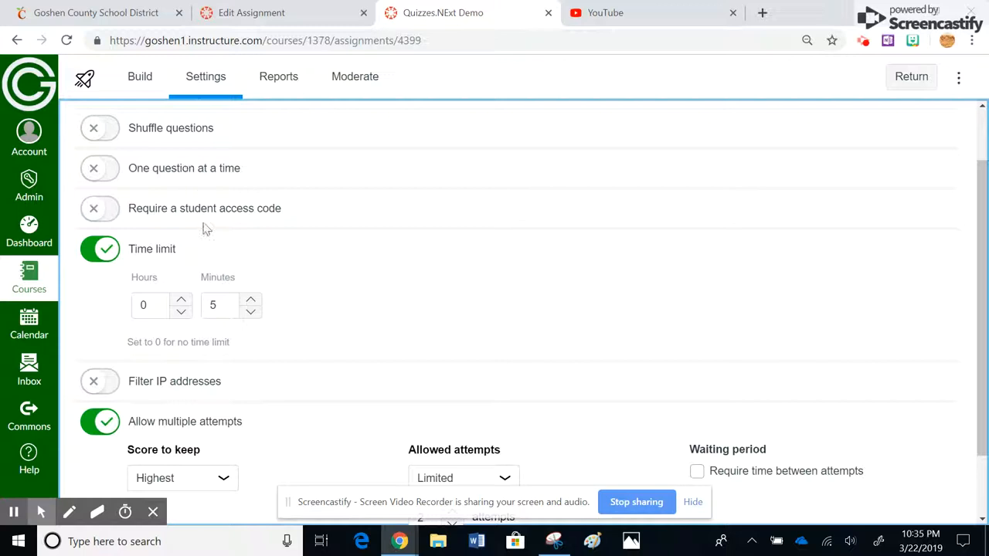
mouse_move(197, 232)
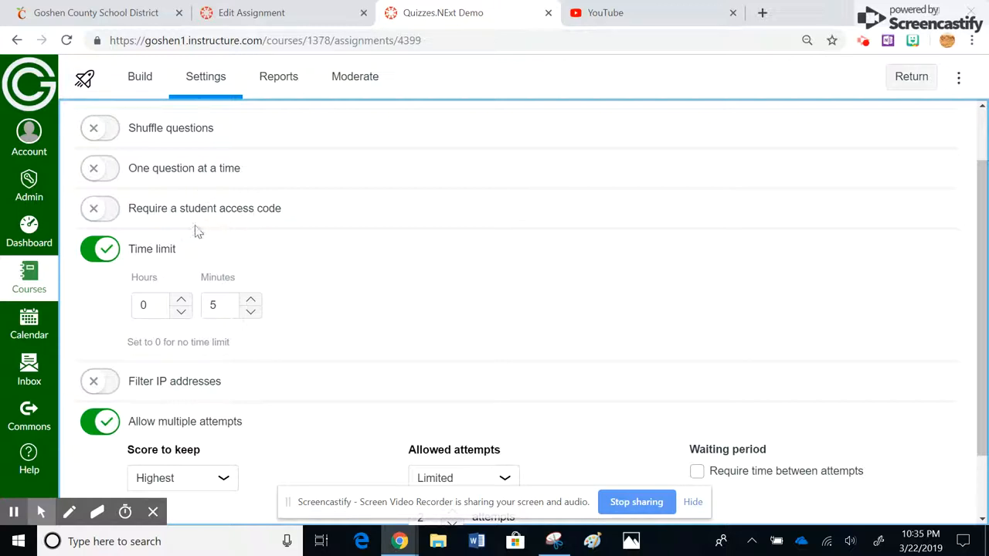
mouse_move(190, 215)
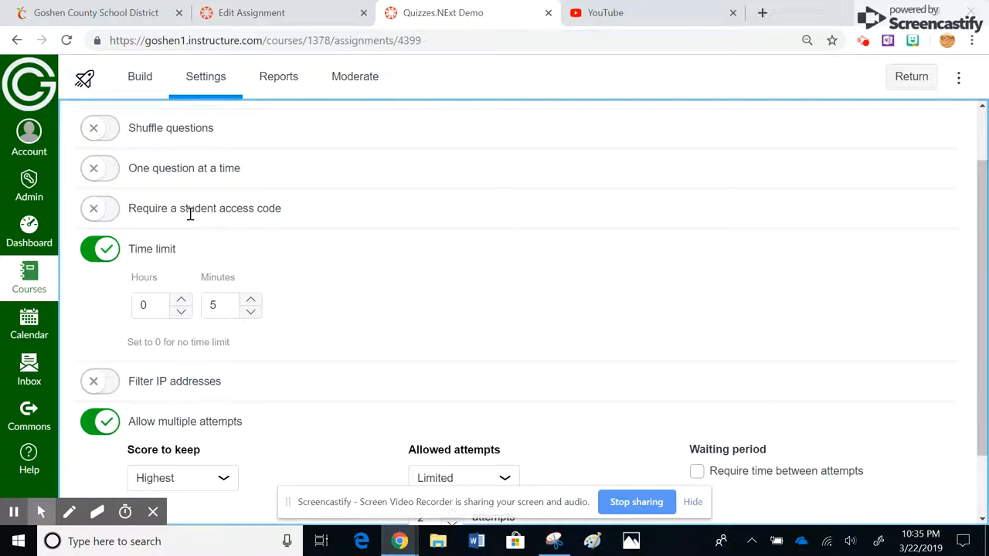
mouse_move(211, 276)
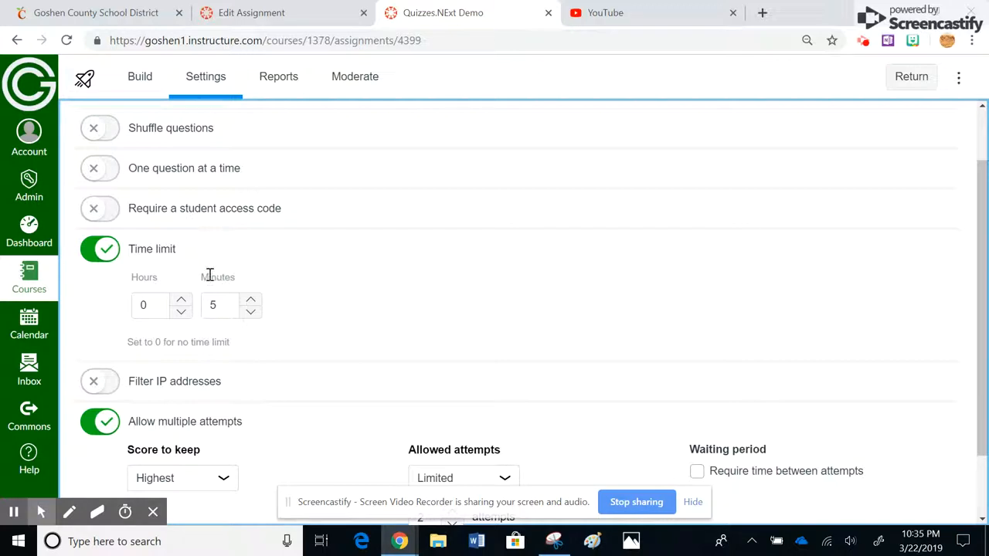
mouse_move(282, 315)
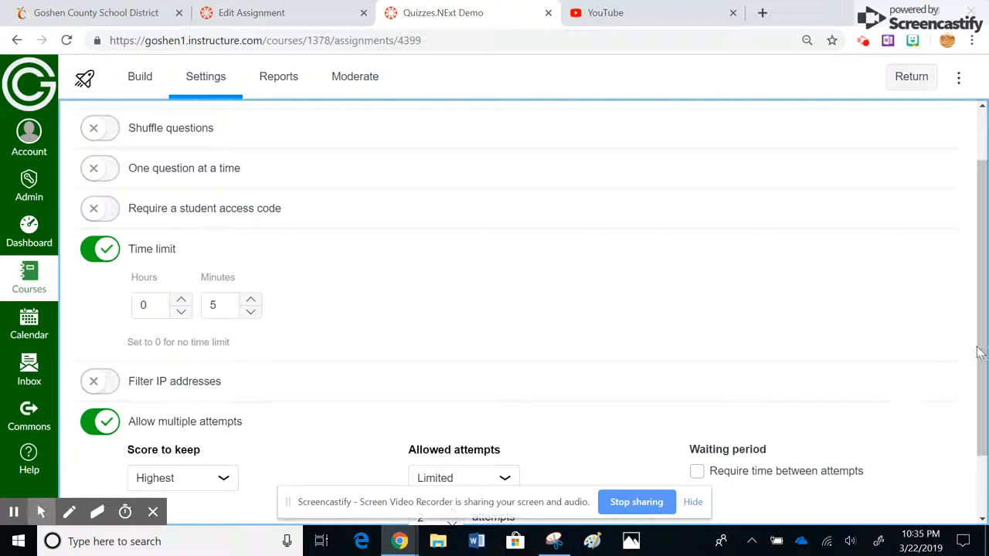
scroll(down, 3)
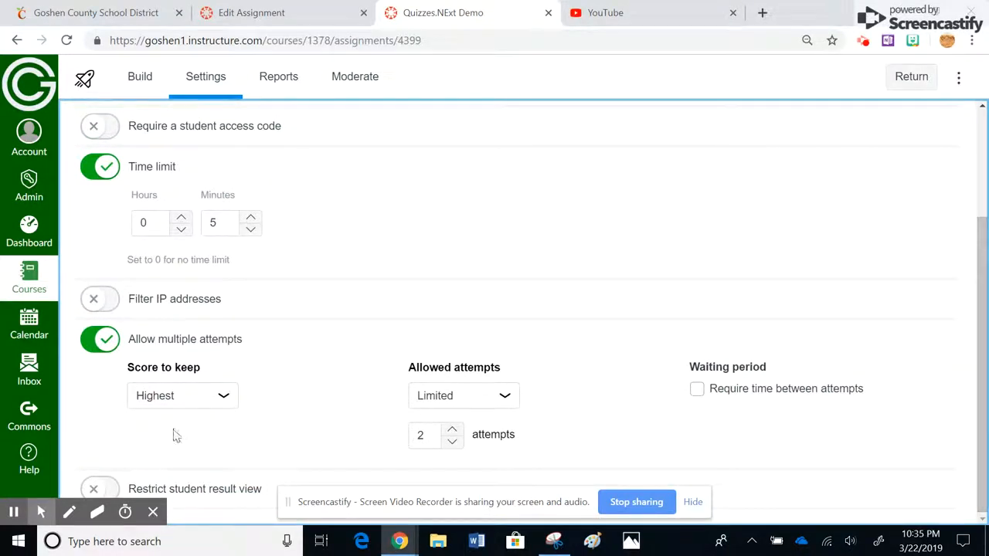
mouse_move(269, 433)
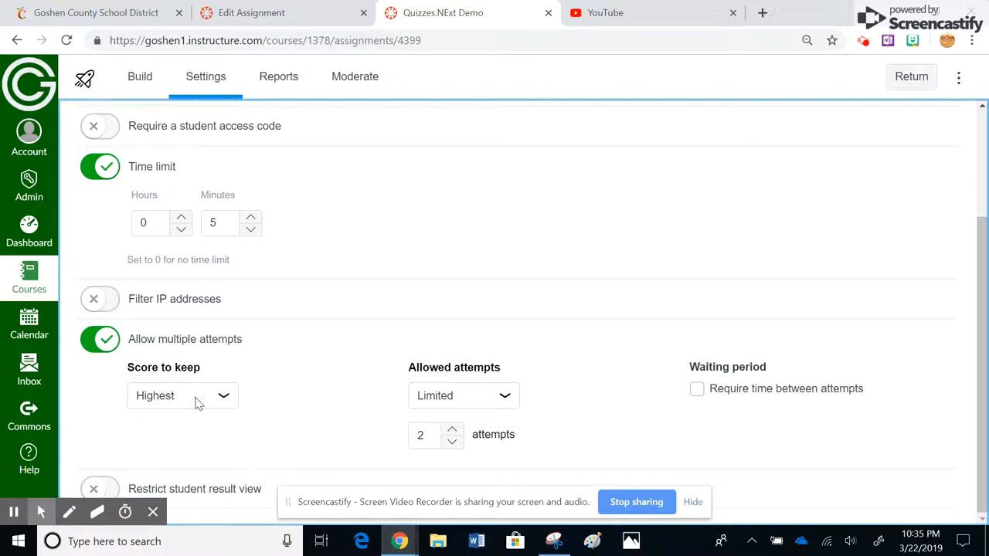
mouse_move(451, 405)
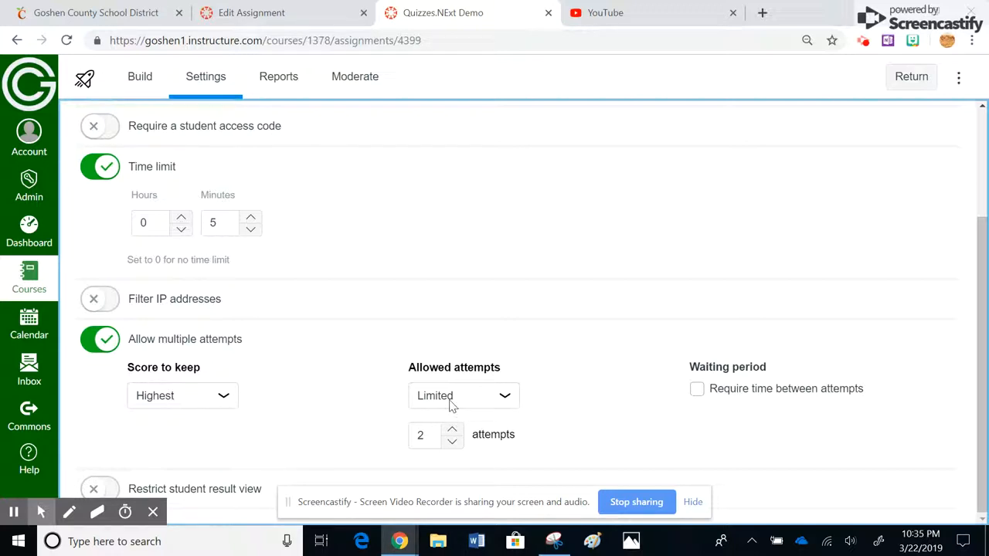
Keep attempts limited, require a waiting period between attempts, and restrict student result view
click(463, 396)
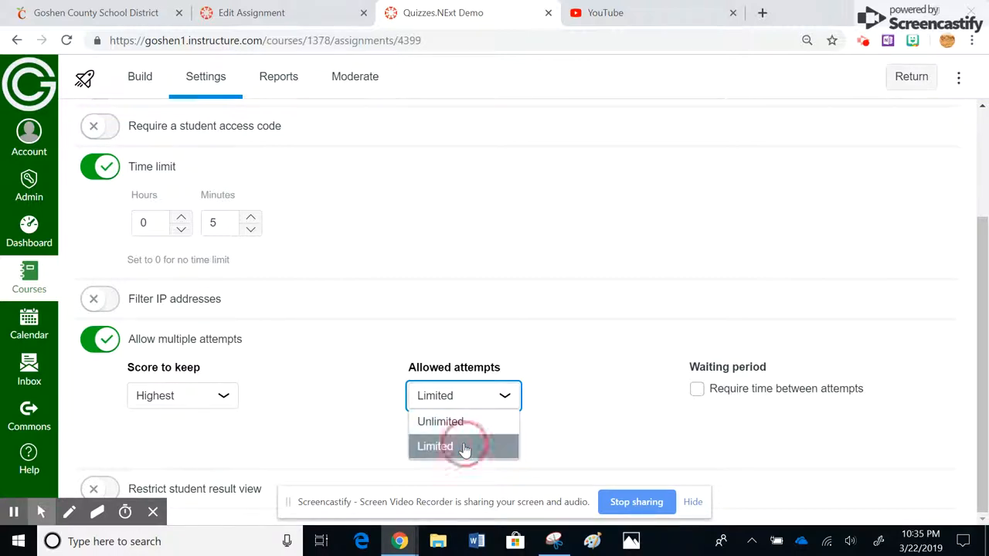
click(435, 445)
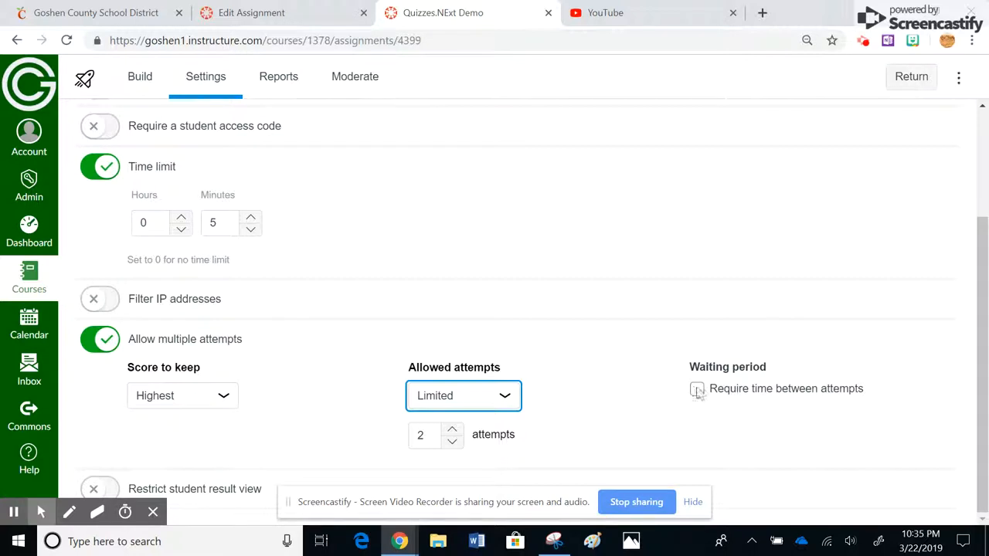
click(695, 389)
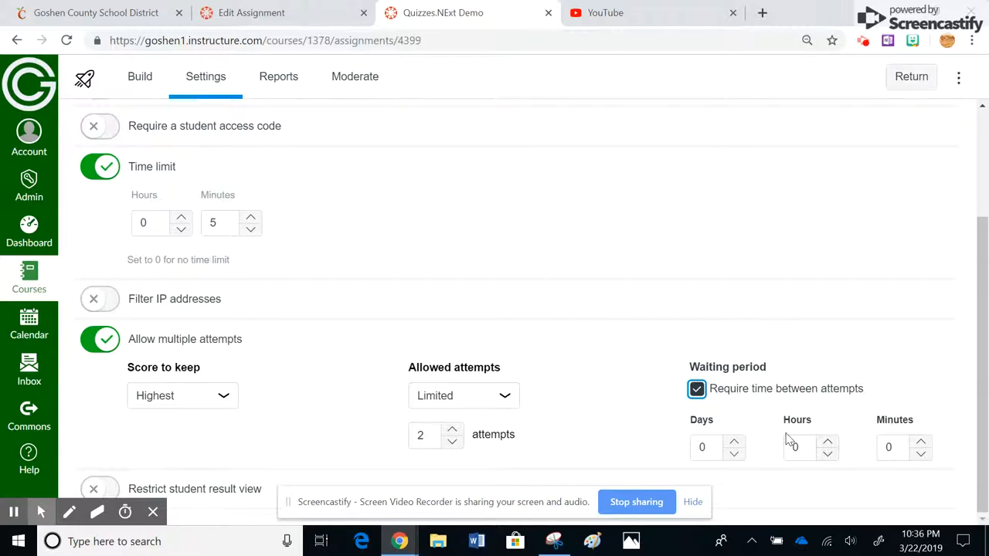
mouse_move(303, 358)
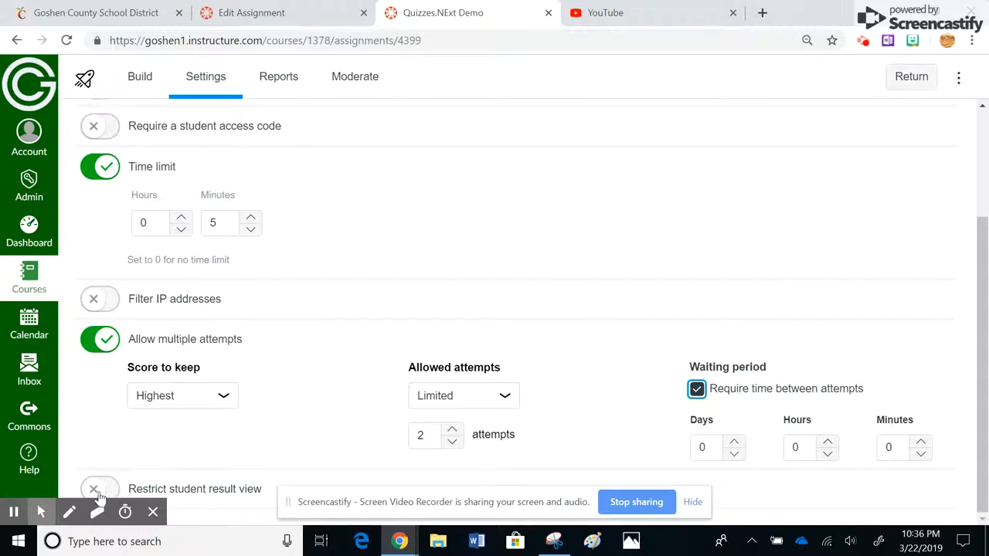
click(99, 488)
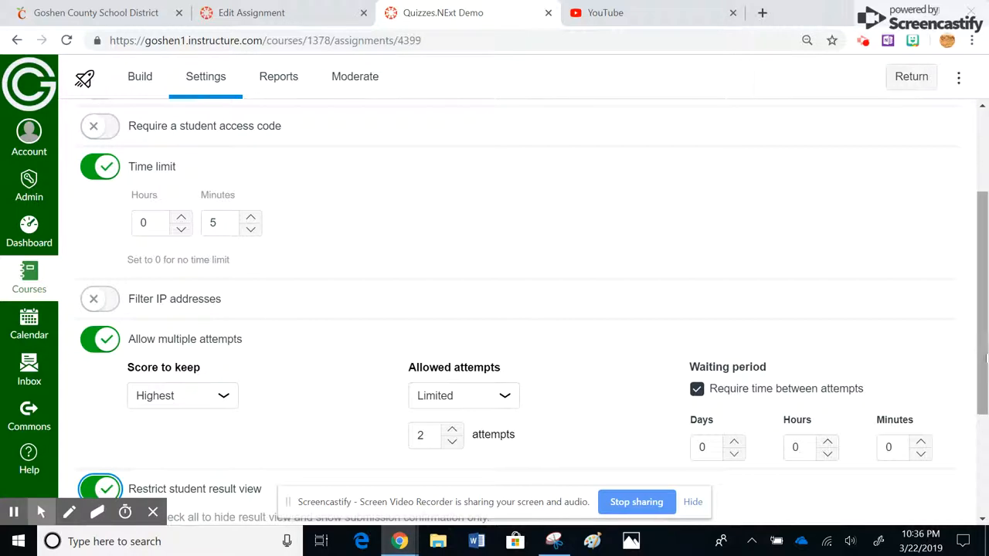
scroll(down, 3)
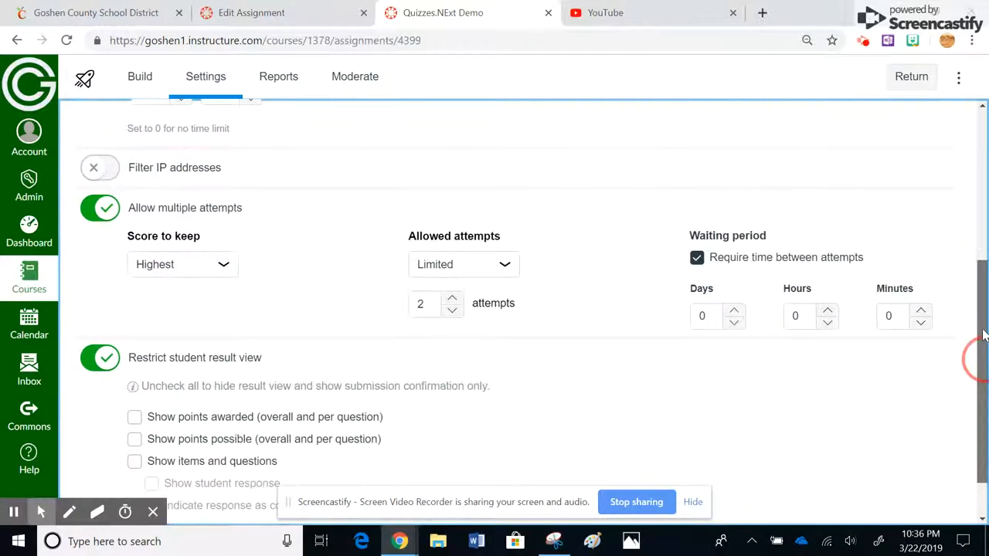
scroll(up, 3)
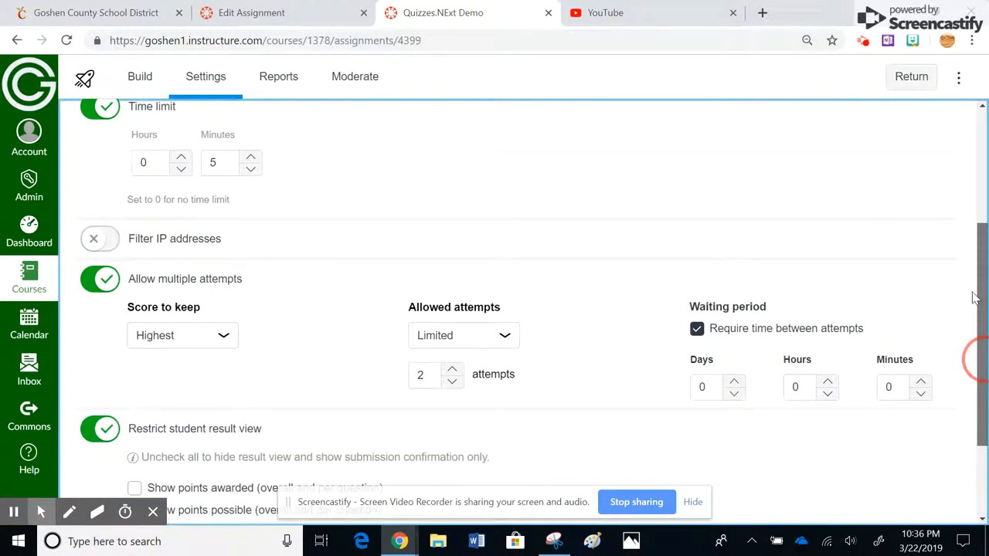
scroll(down, 3)
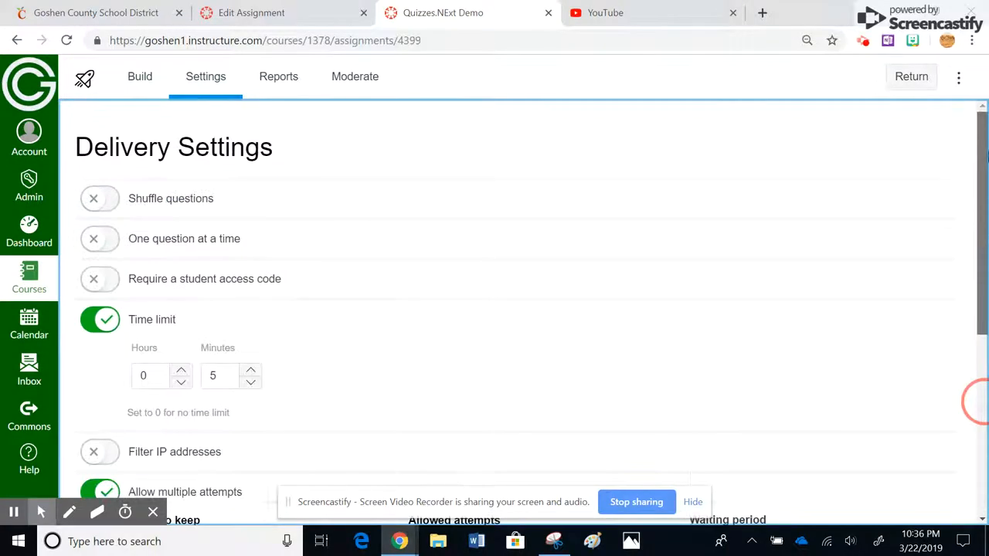
click(355, 77)
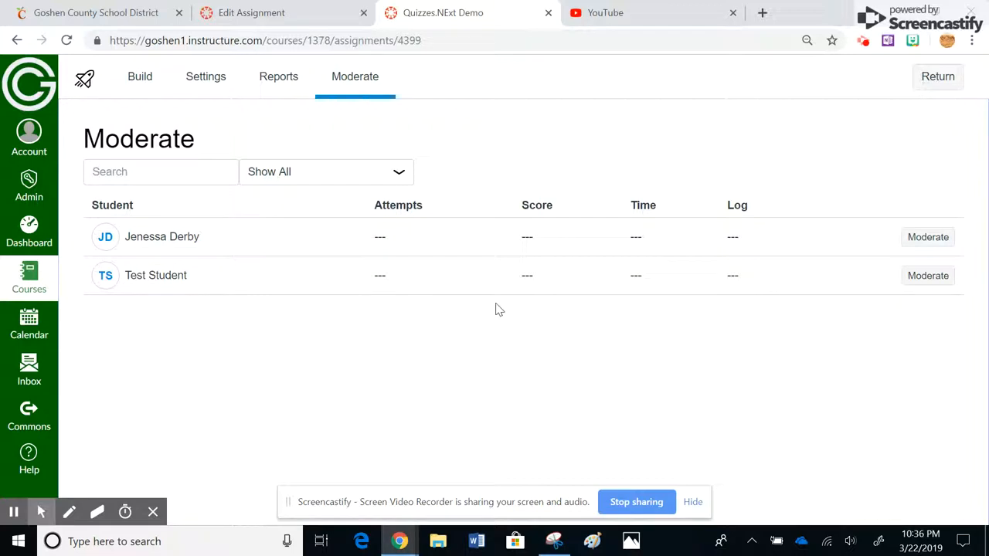
mouse_move(423, 282)
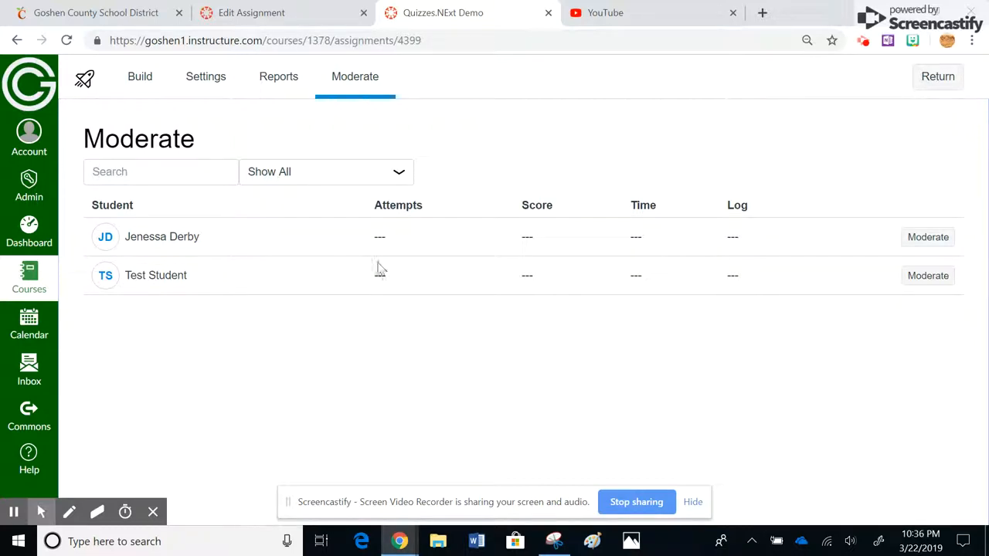
mouse_move(640, 238)
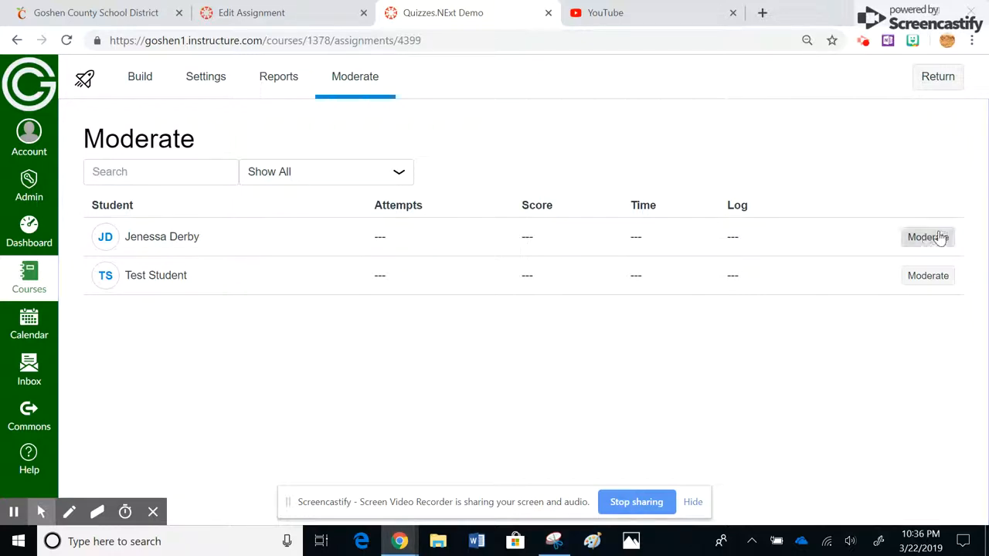
click(927, 236)
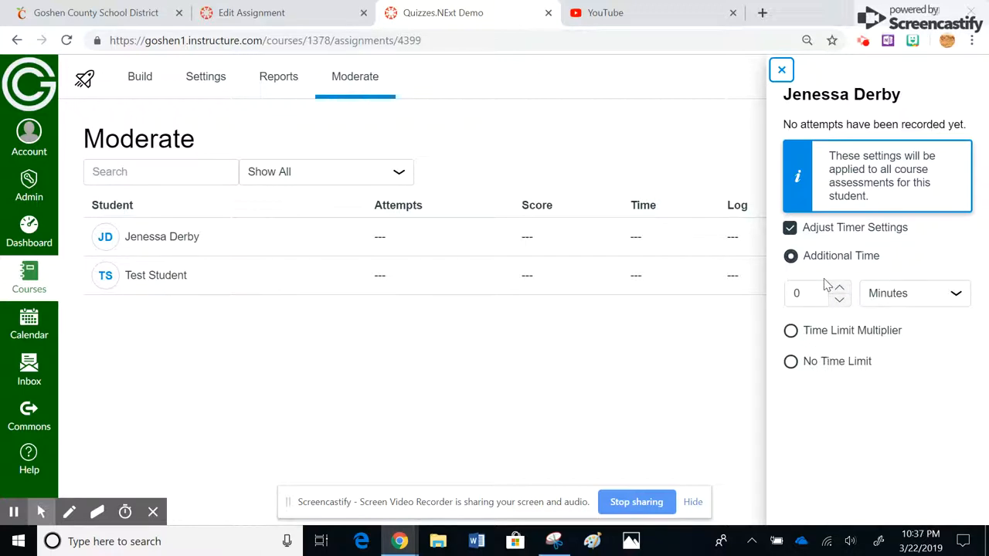
mouse_move(782, 70)
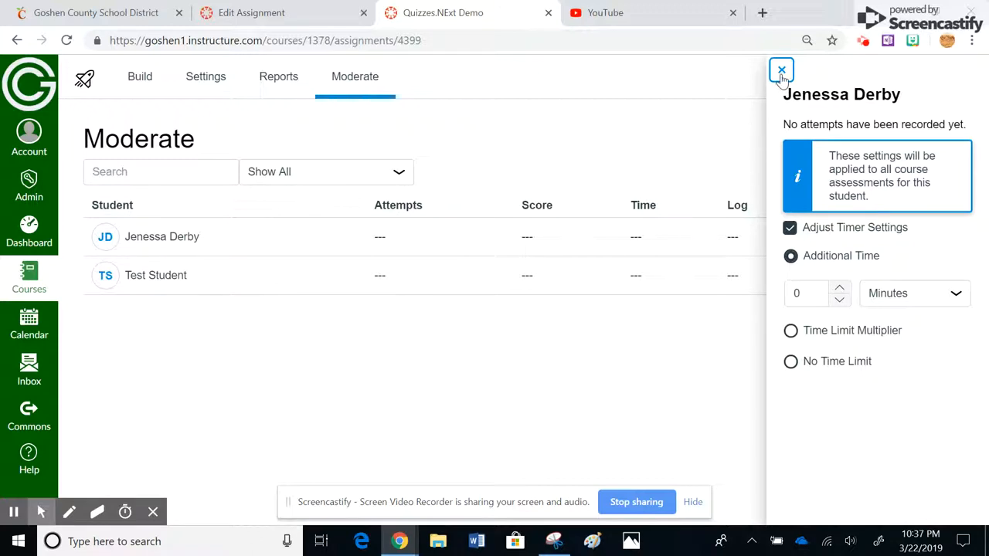
click(782, 71)
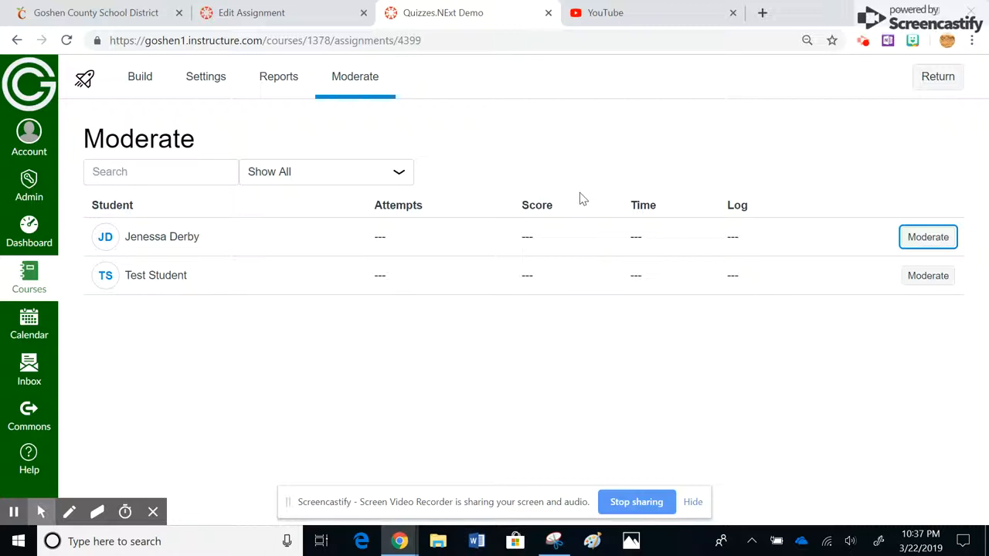
mouse_move(510, 193)
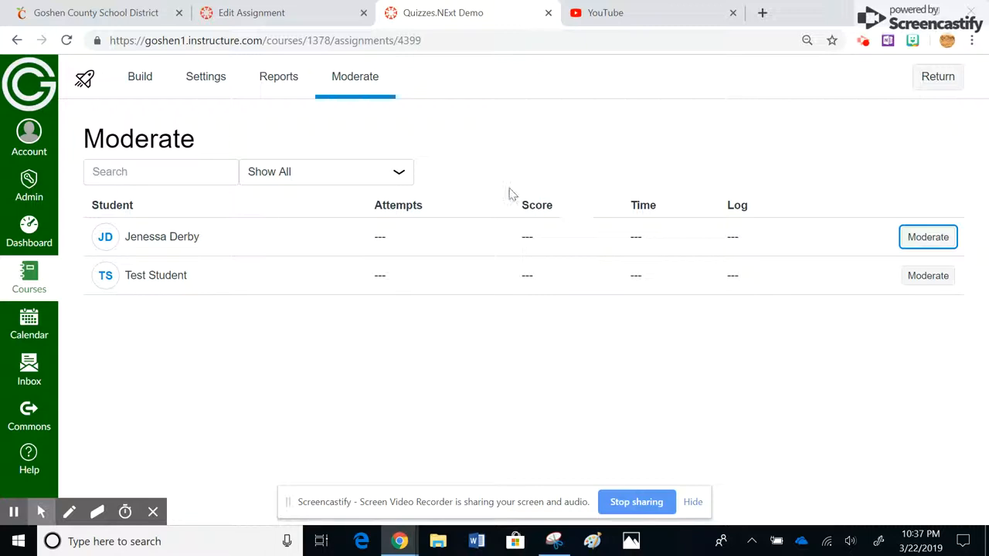
Return to the quiz's Settings page and review the limited 2 attempts, waiting period and restricted results
click(205, 77)
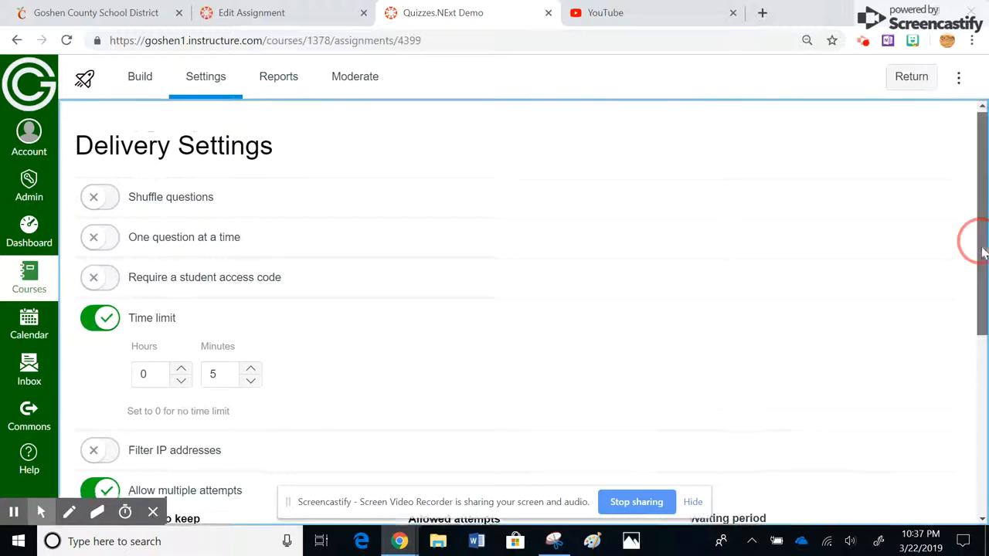
scroll(down, 3)
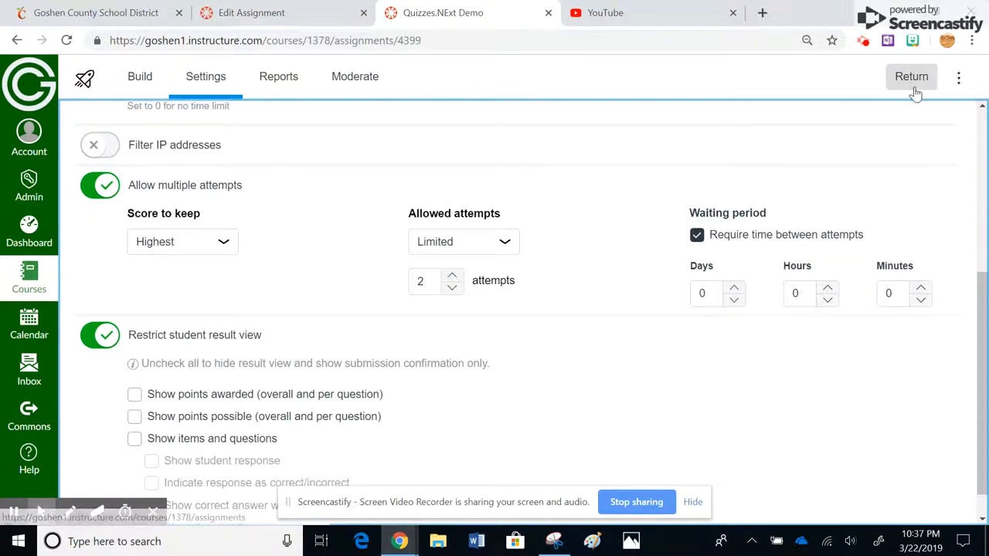
Return to course Assignments and start quick editing Quizzes.NExt Demo from its actions menu, showing 2 points
click(912, 77)
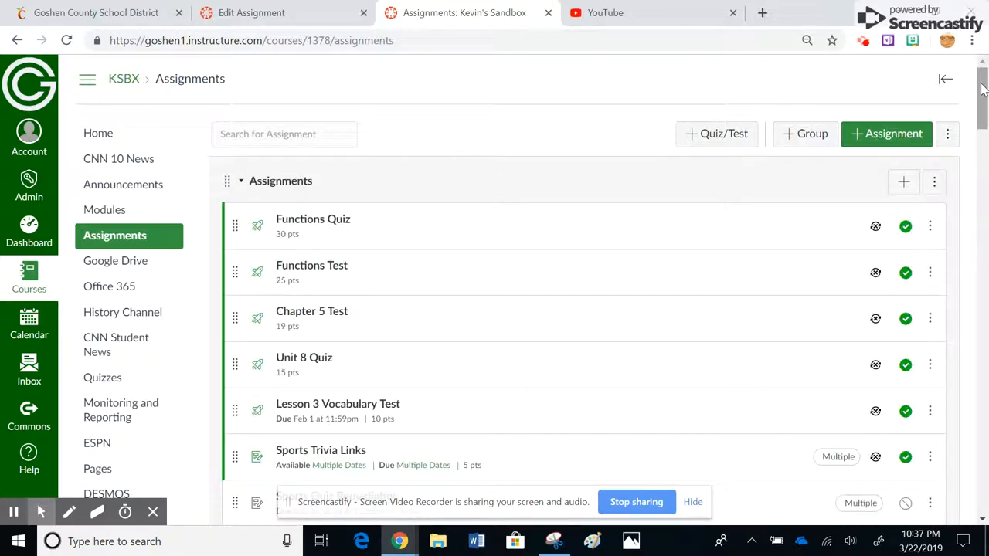
scroll(down, 3)
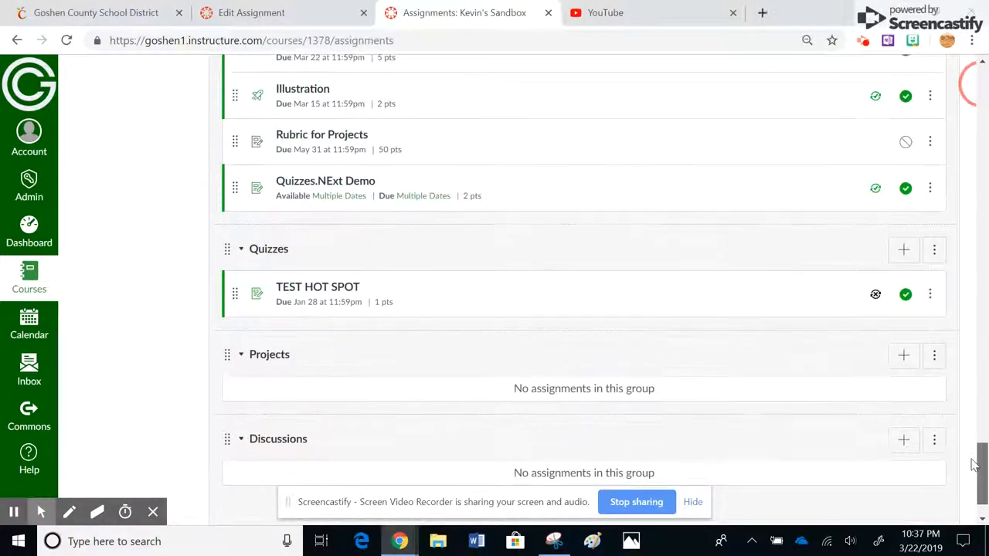
click(931, 189)
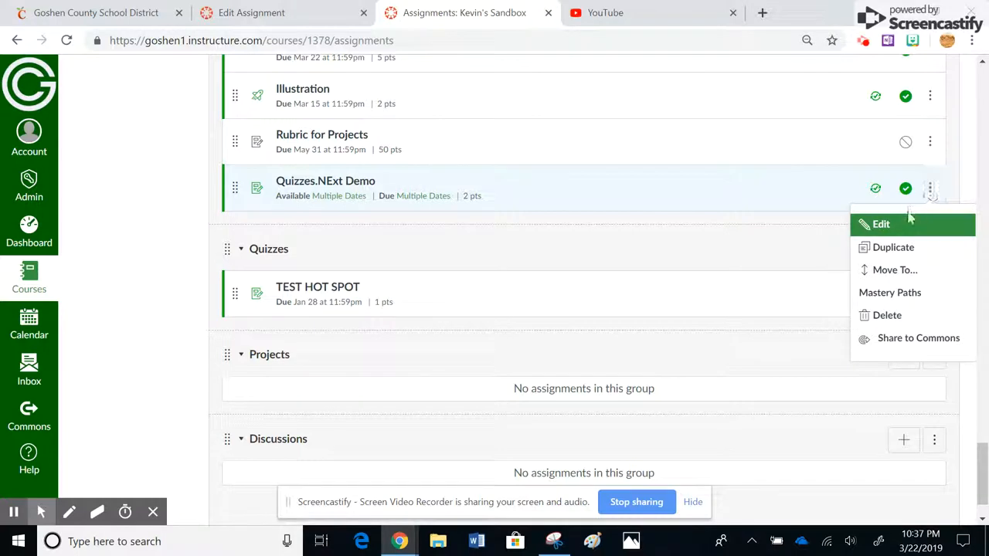
click(881, 224)
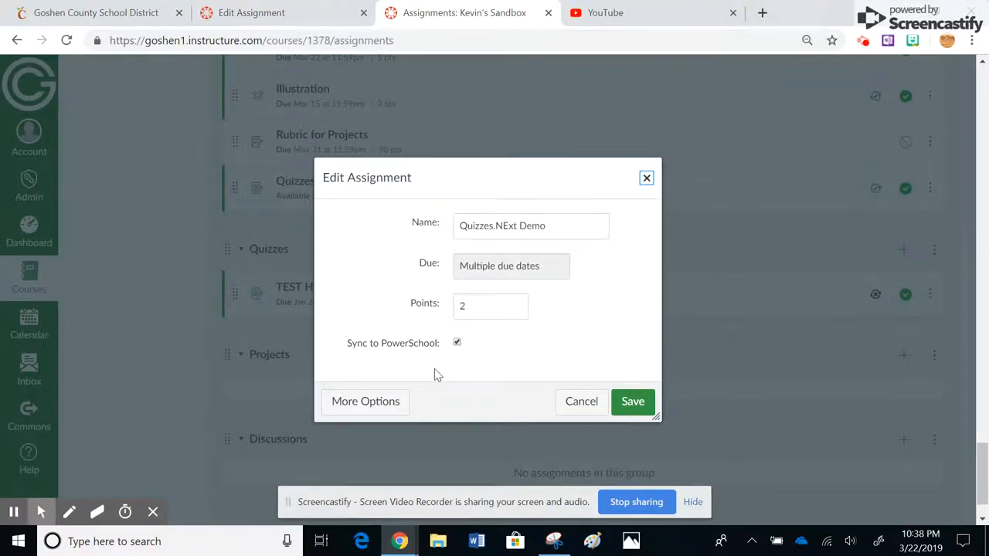
Expand to Quizzes.NExt Demo's full edit page via More Options, showing it published with Everyone Else due Jun 29 11:59pm
click(365, 402)
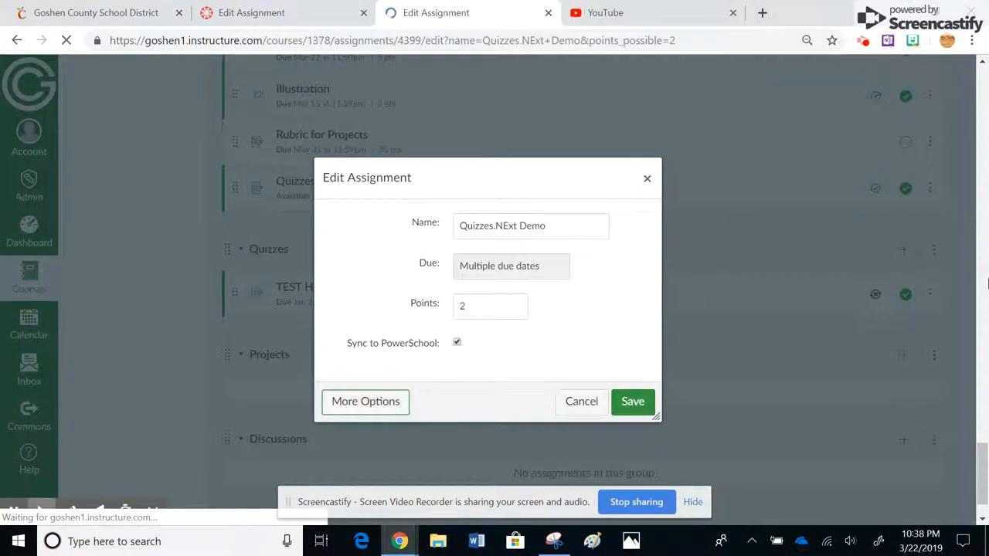
click(365, 402)
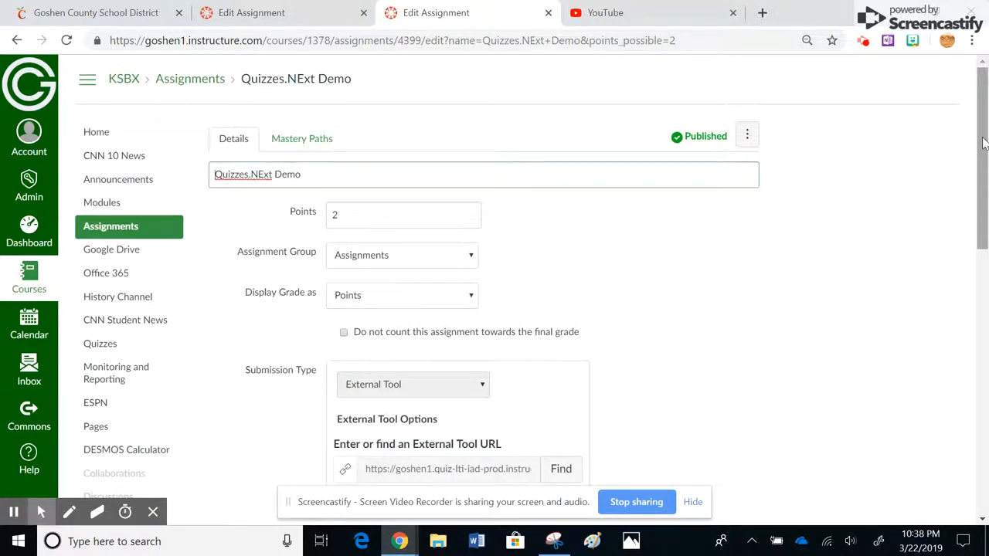
scroll(down, 3)
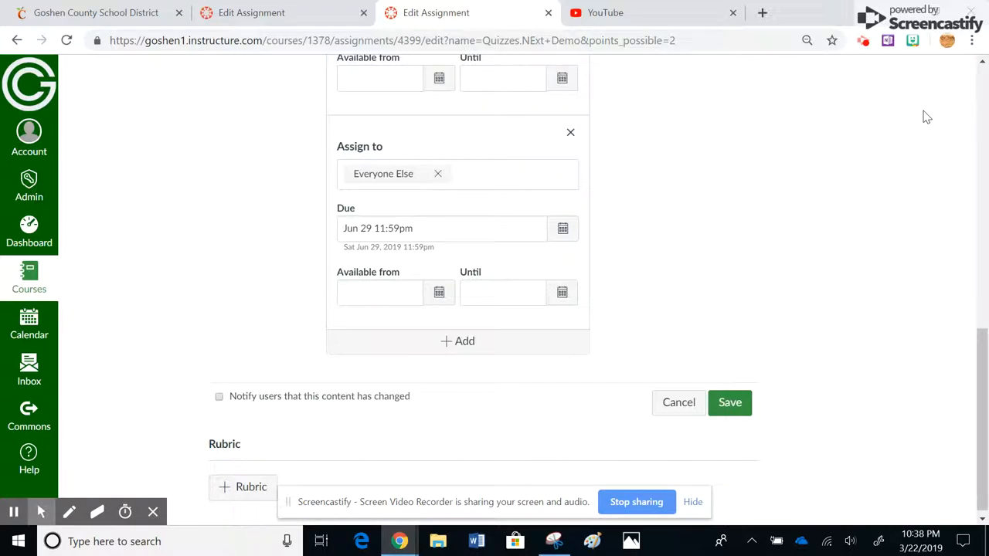
mouse_move(983, 238)
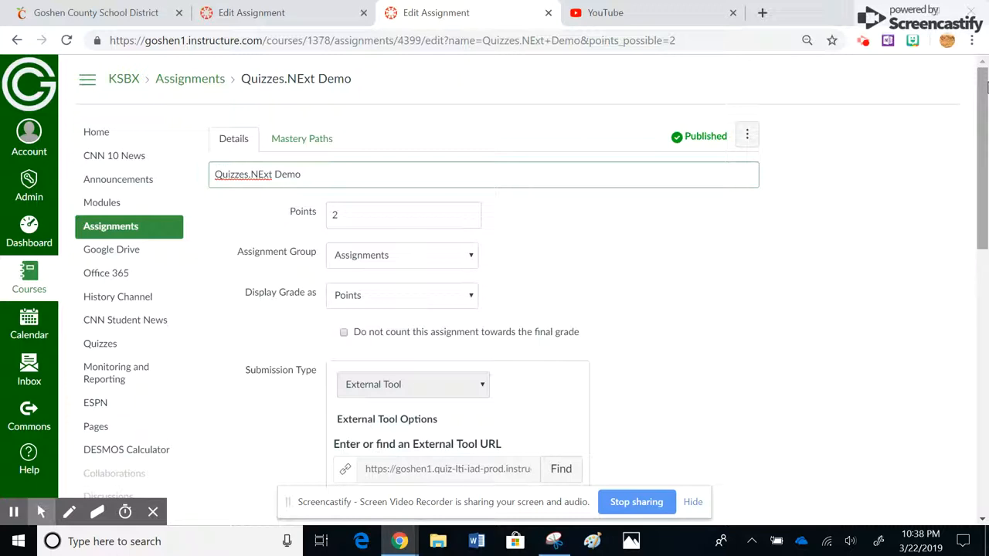
mouse_move(781, 383)
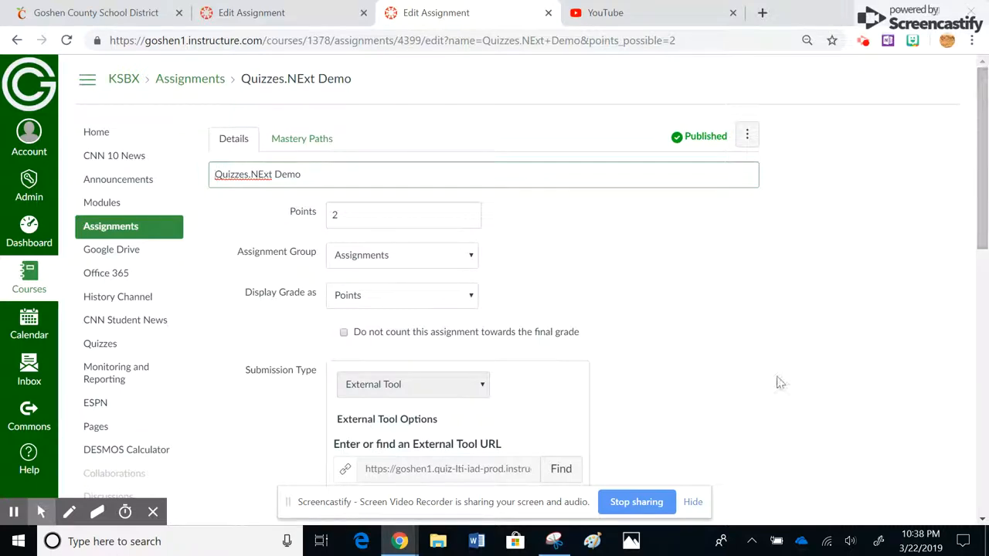